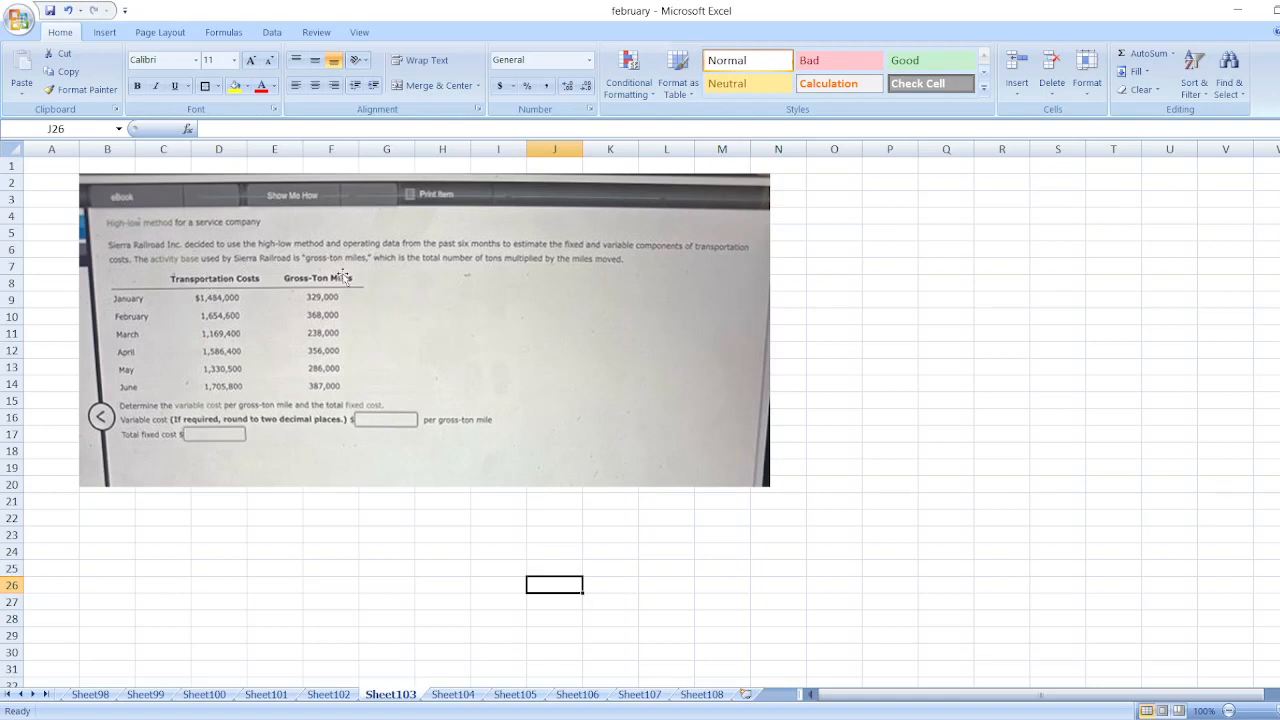
pyautogui.moveTo(370, 276)
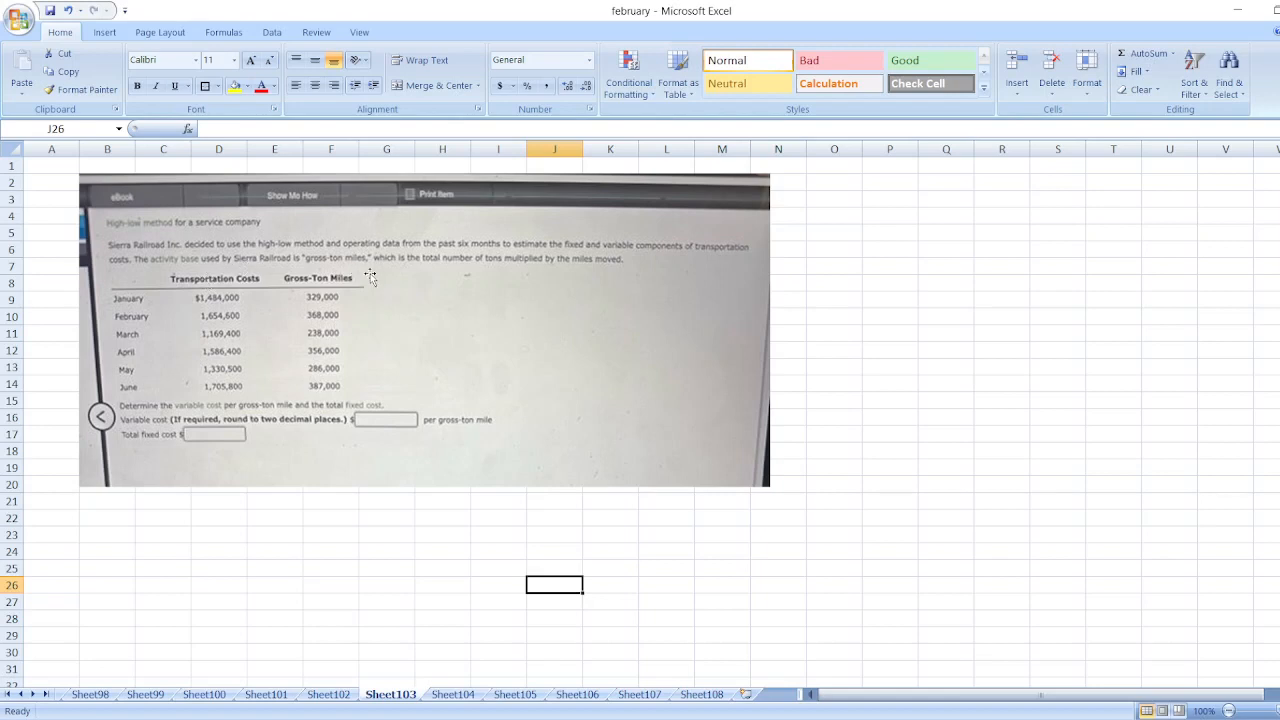
pyautogui.moveTo(540, 278)
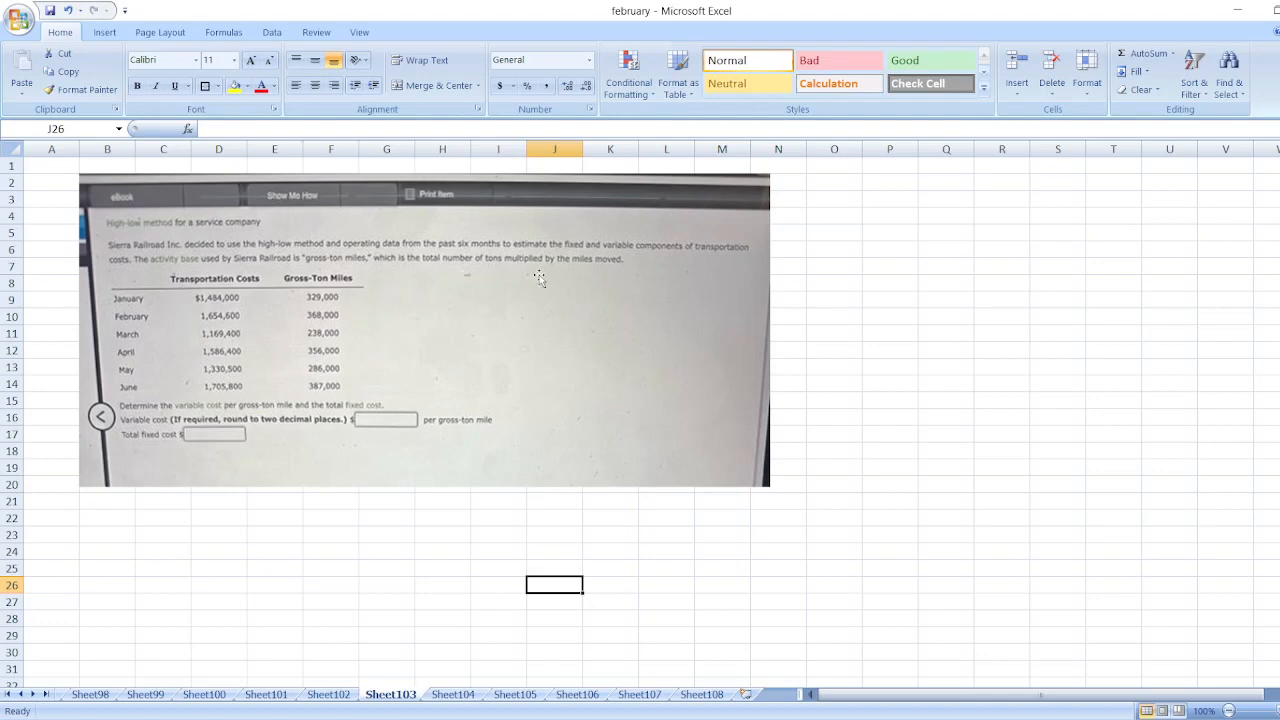
pyautogui.moveTo(128, 328)
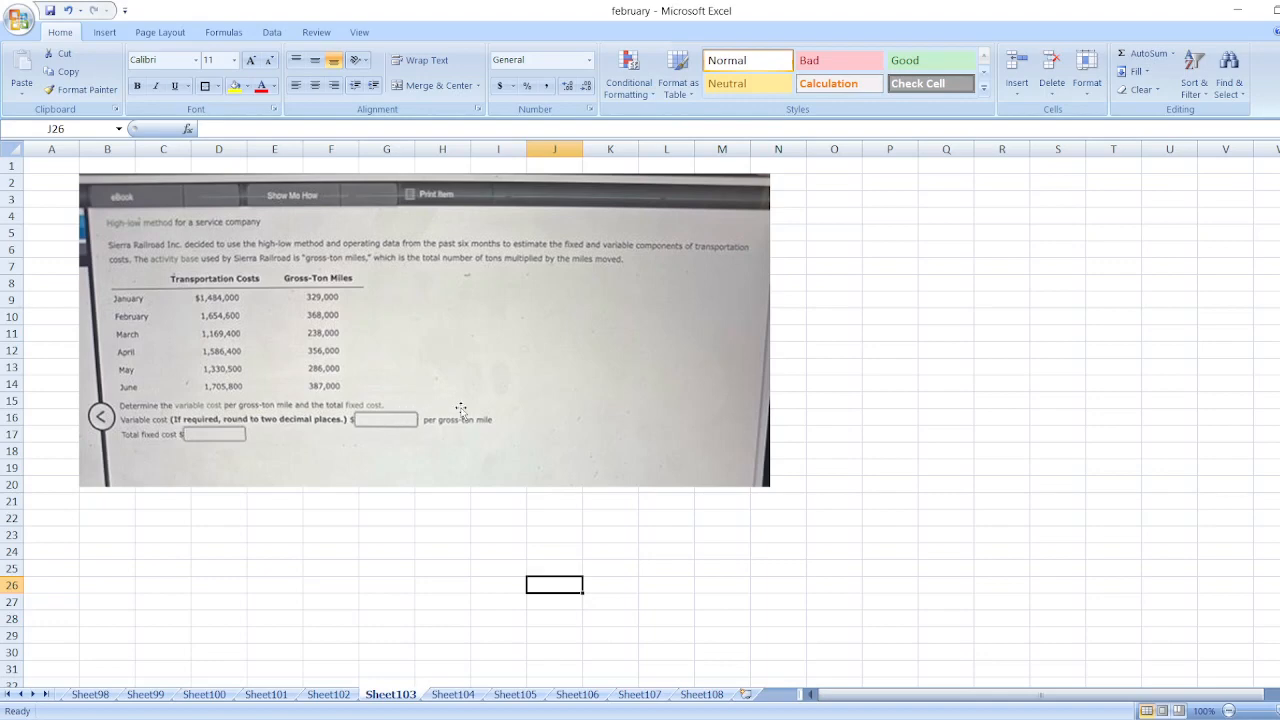
pyautogui.moveTo(732, 330)
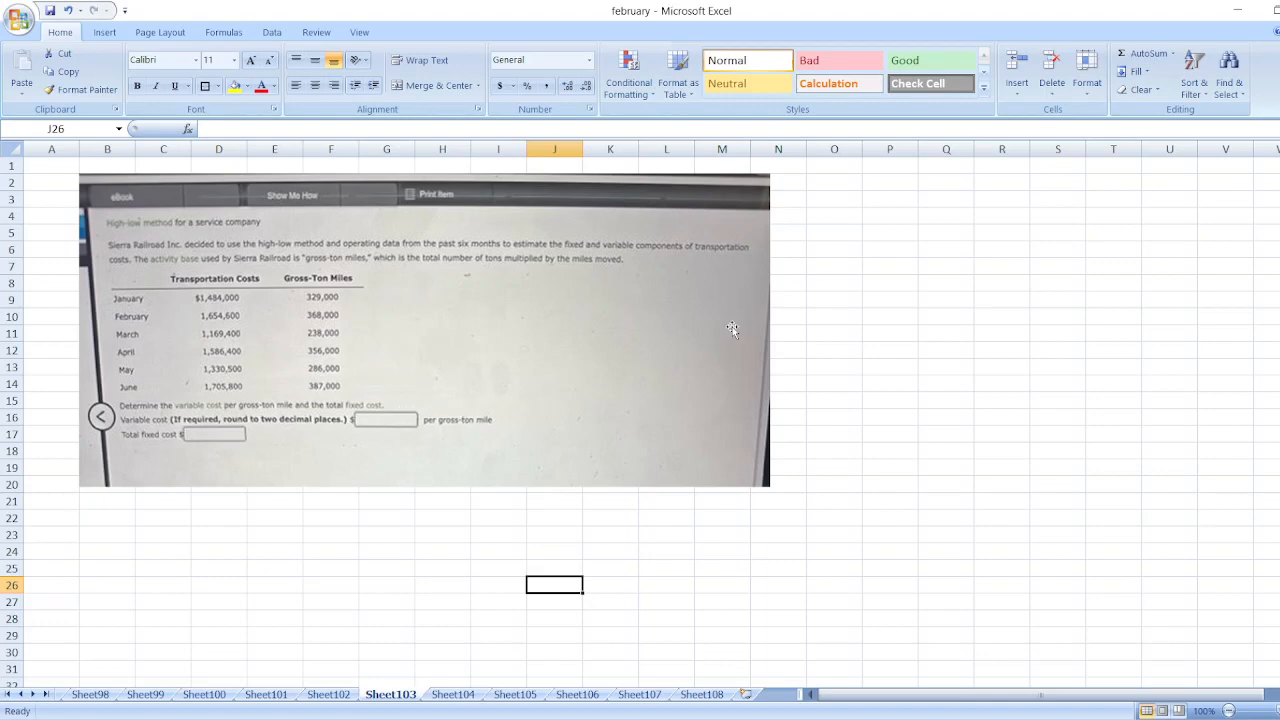
# Step: Enter the heading 'Using High-Low Method:' in O3 beside the problem image
pyautogui.write('Using High')
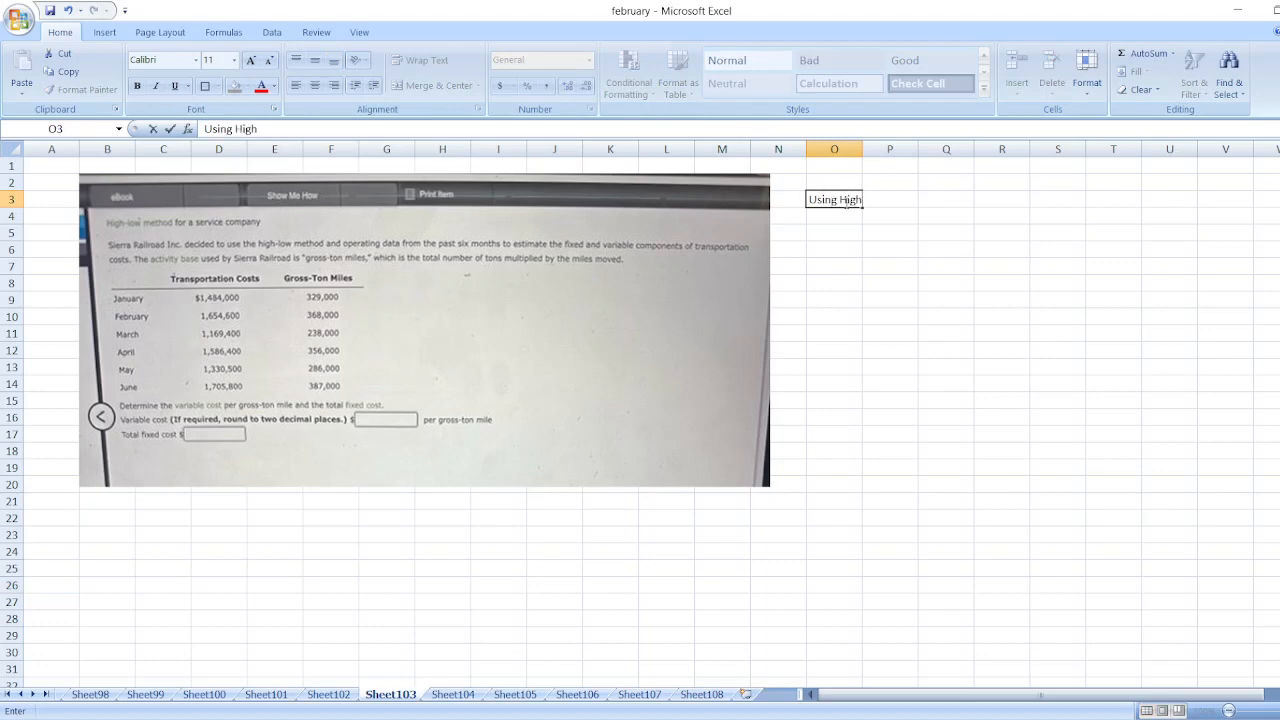
pyautogui.write('-Low Method:')
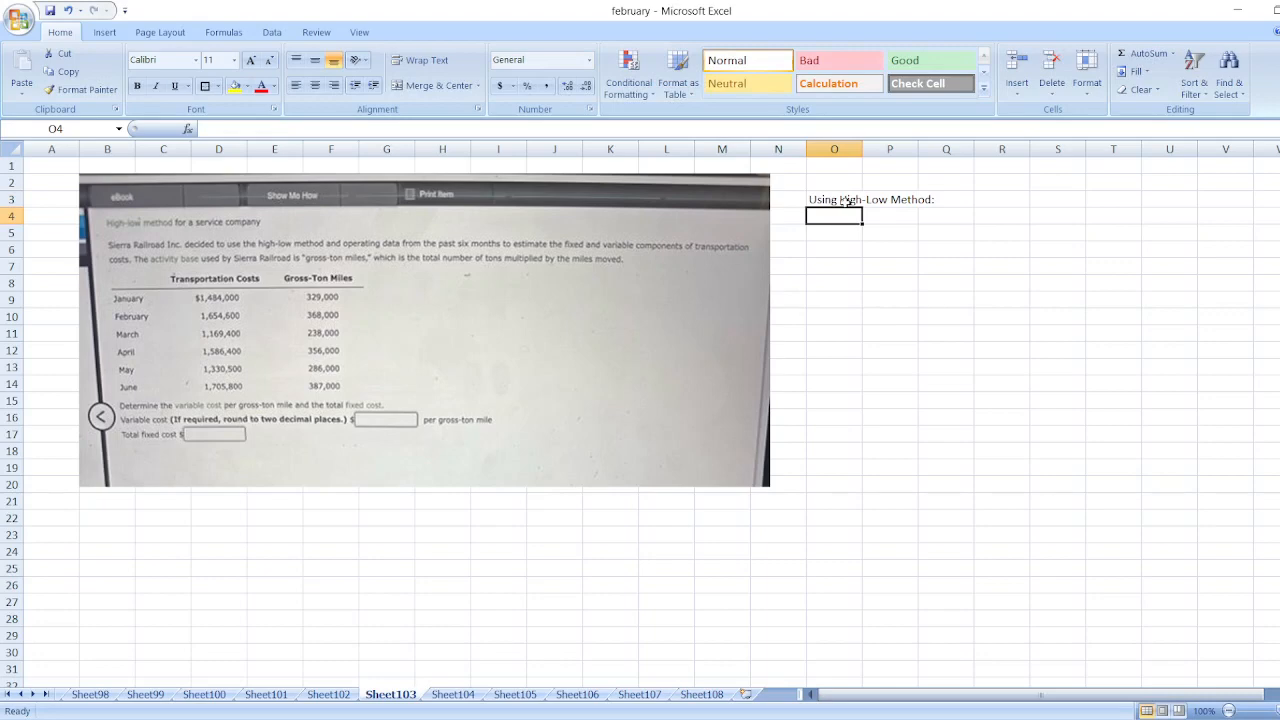
# Step: Write 'Variable Cost per Gross Ton Mile = (Highest Activity Cost-Lowest Activity Cost)/(Highest Activity-Lowest Activity)' in O4
pyautogui.write('V')
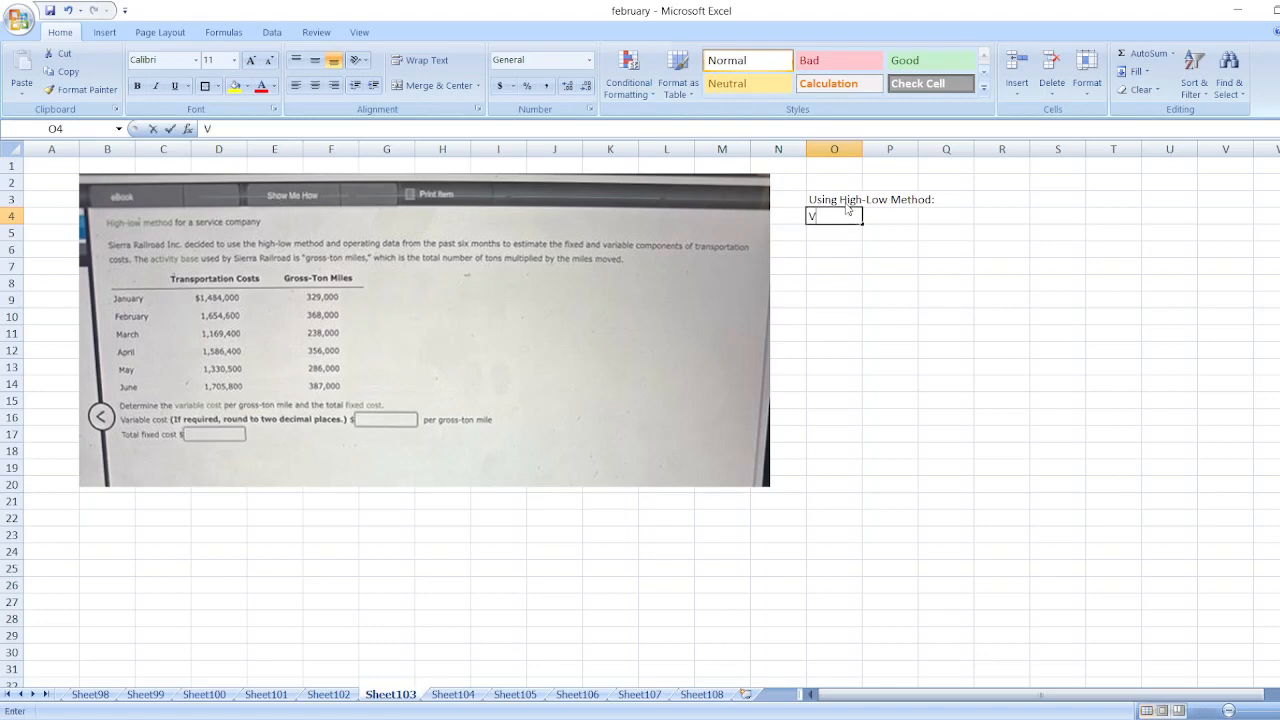
pyautogui.write('ariable')
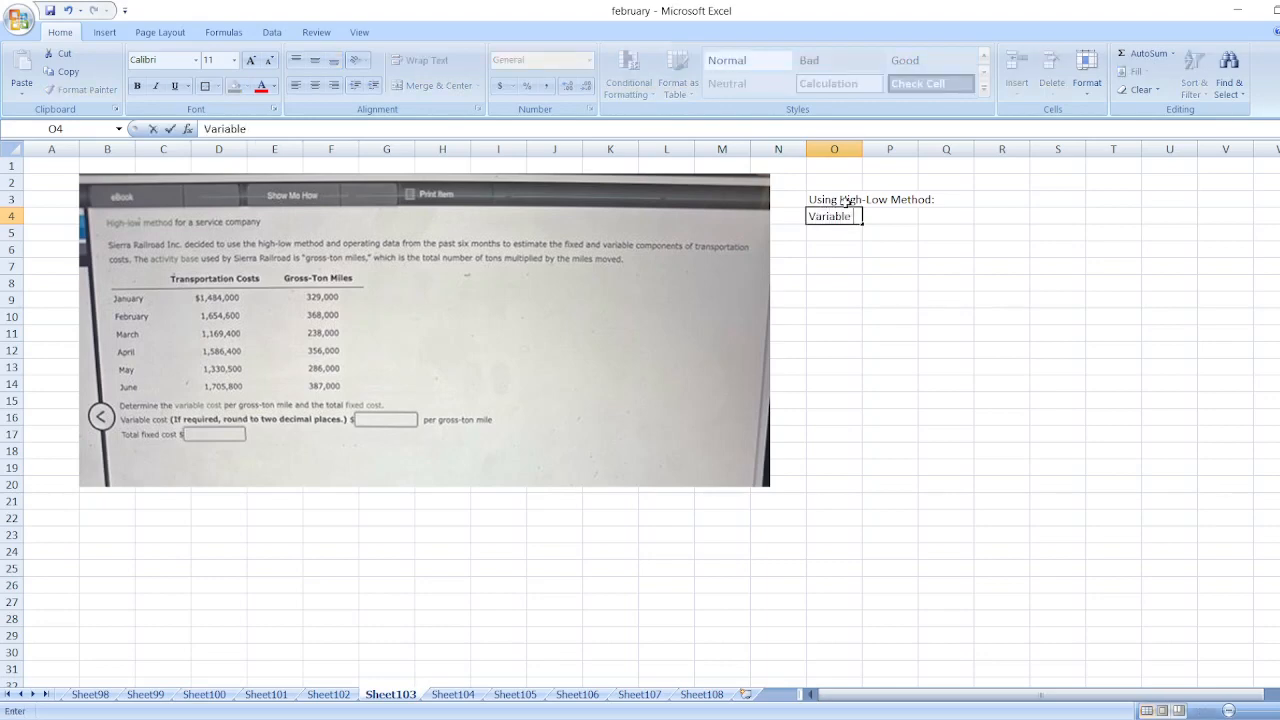
pyautogui.write('Cost per')
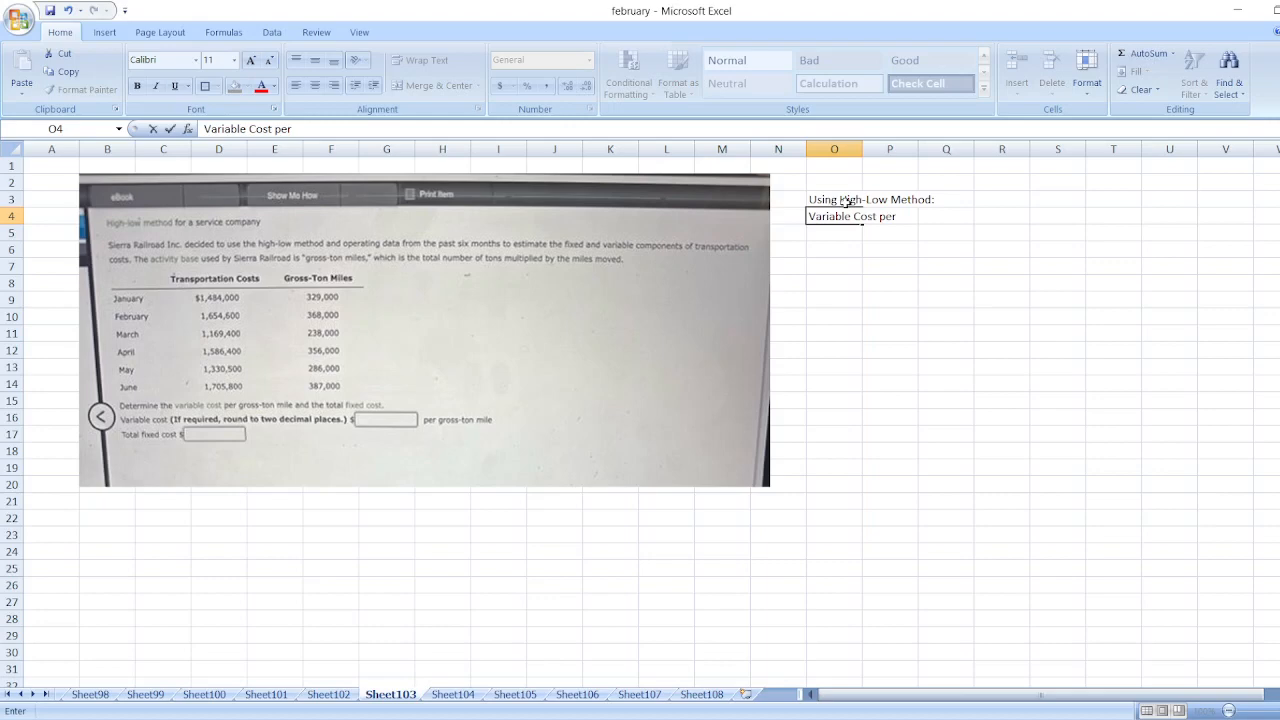
pyautogui.write('Gross Ton Mile = (')
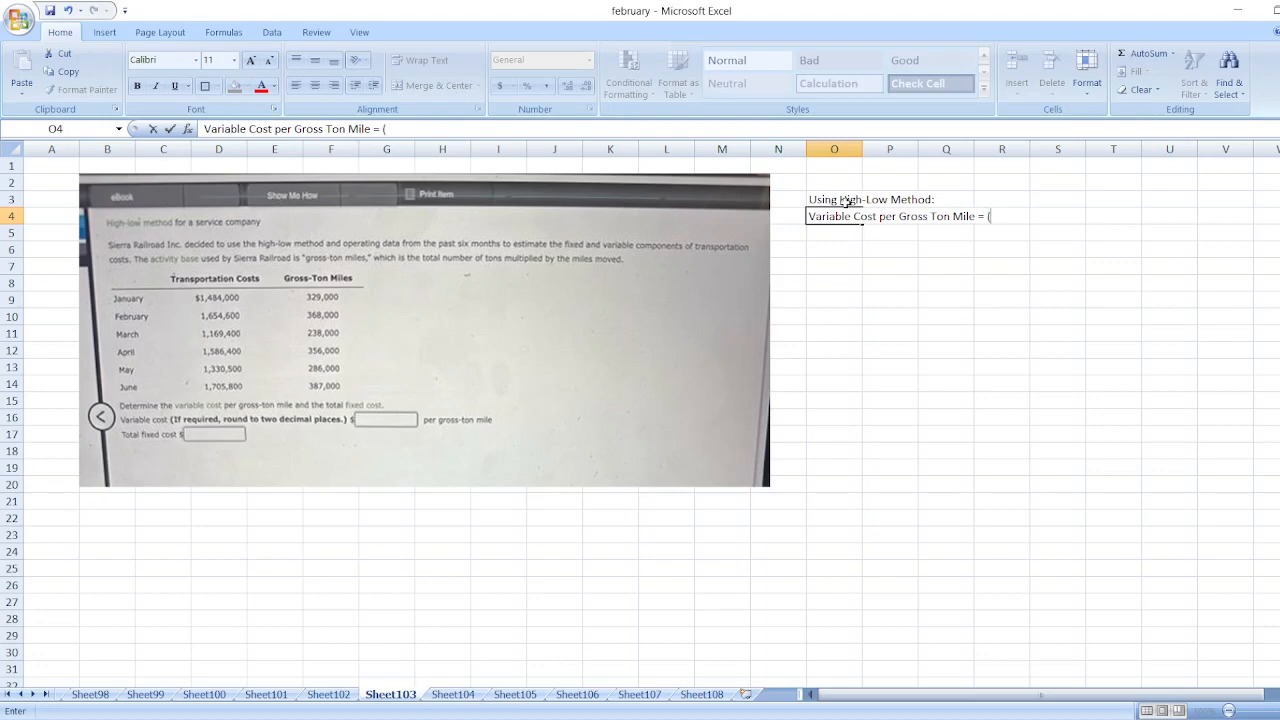
pyautogui.write('Hi')
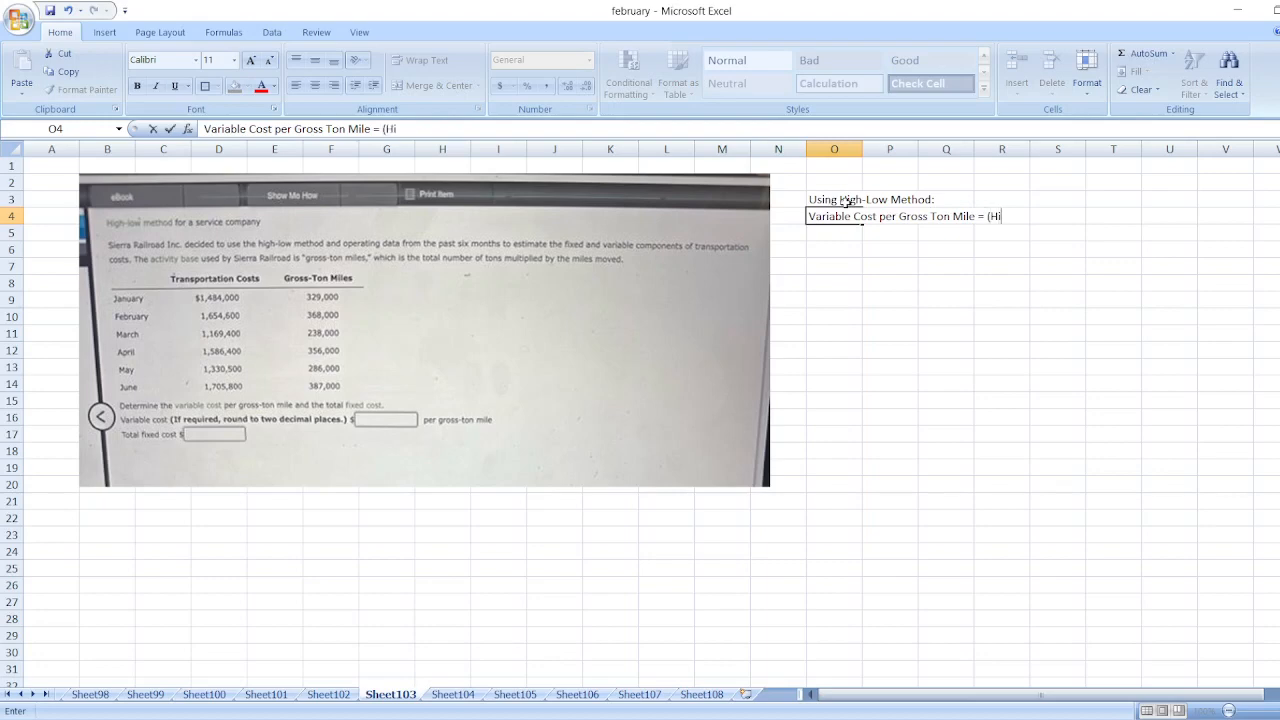
pyautogui.write('ghest A')
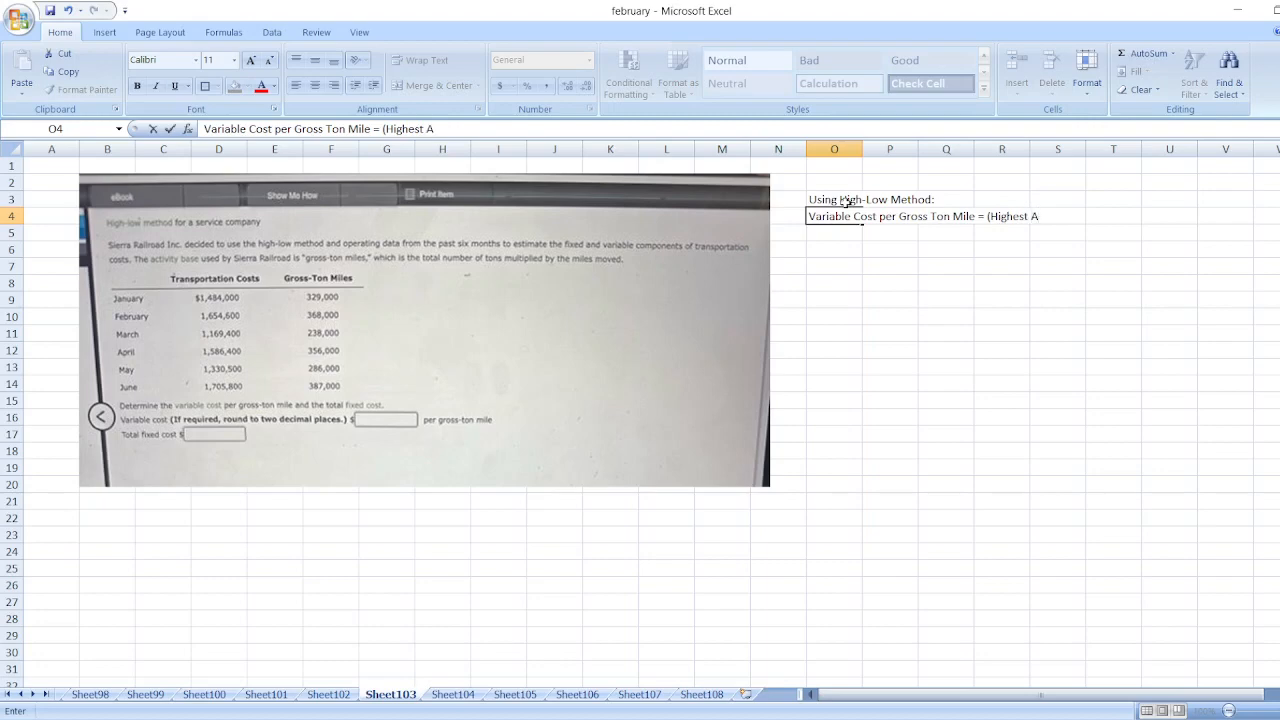
pyautogui.write('ctivity')
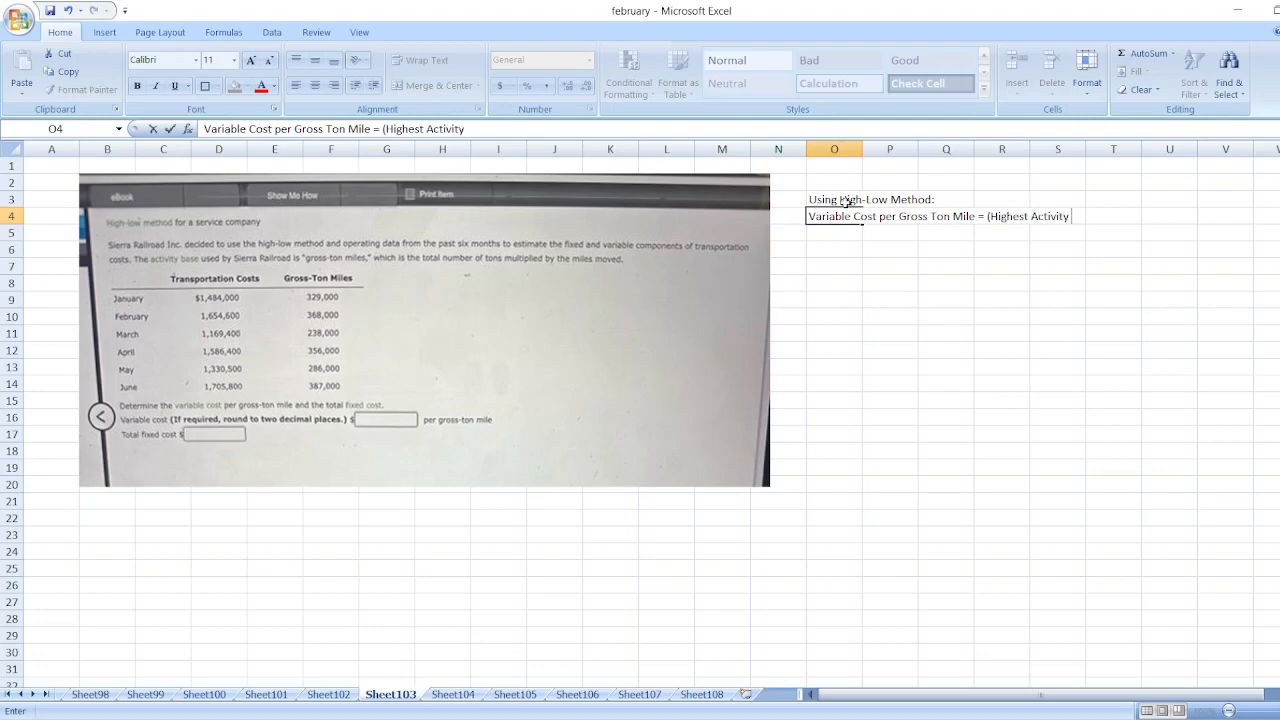
pyautogui.write('Cost-:Lo')
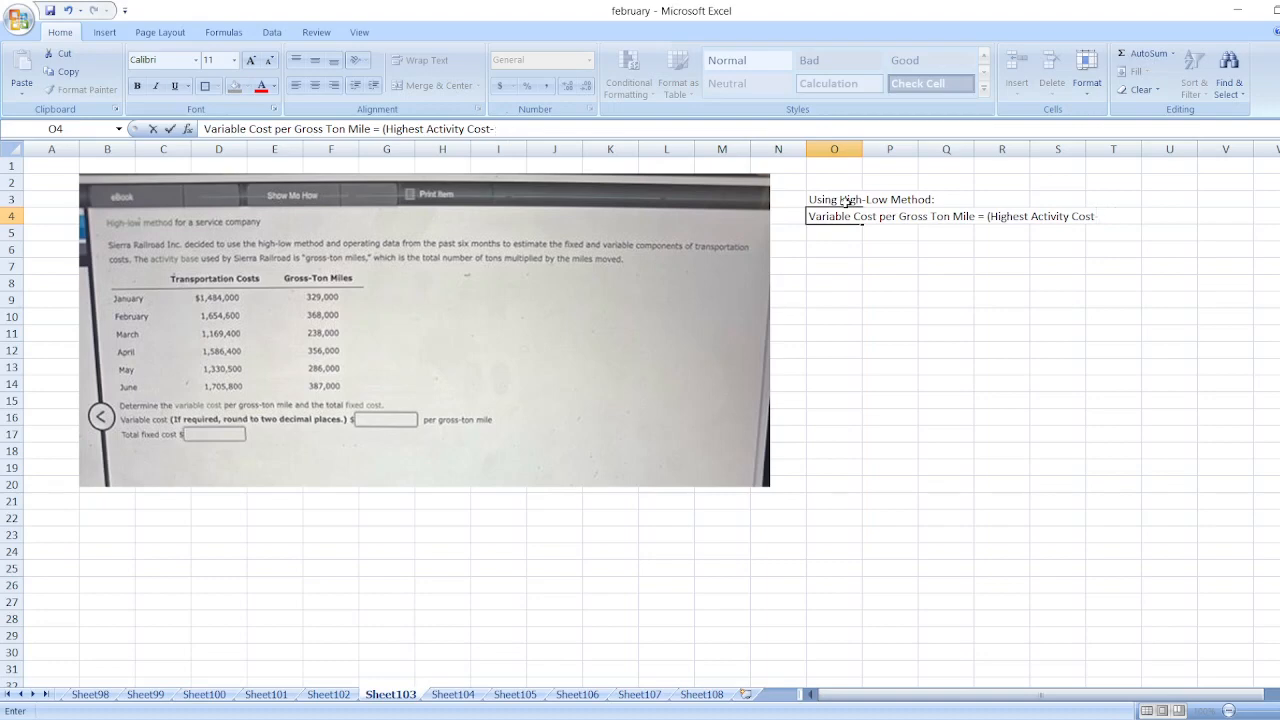
pyautogui.write('-Lowest Activt')
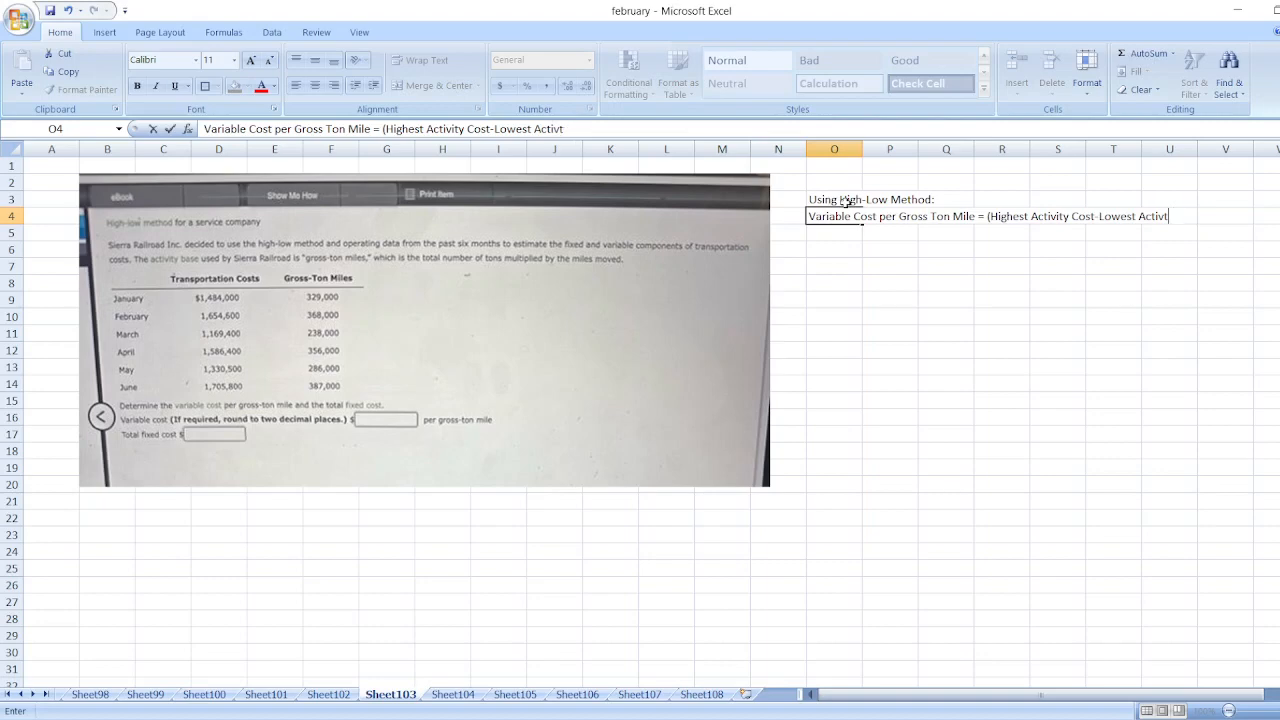
pyautogui.write('CVO')
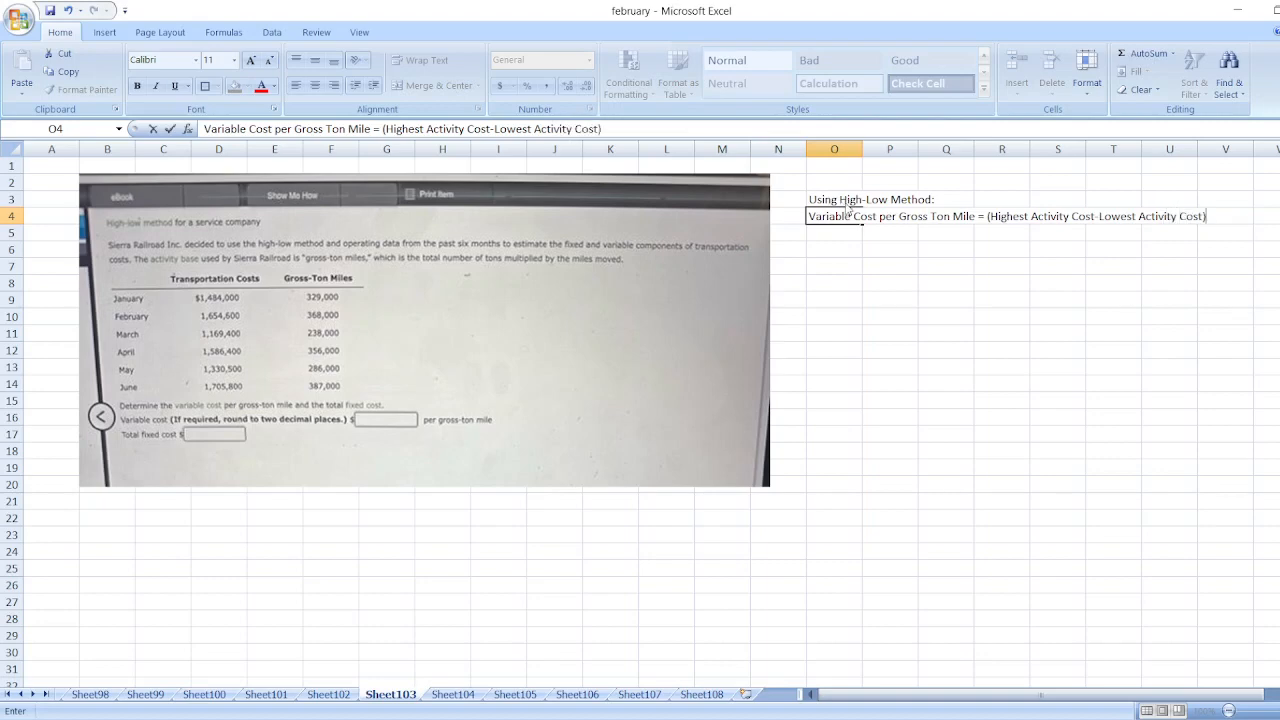
pyautogui.write('/(Hi')
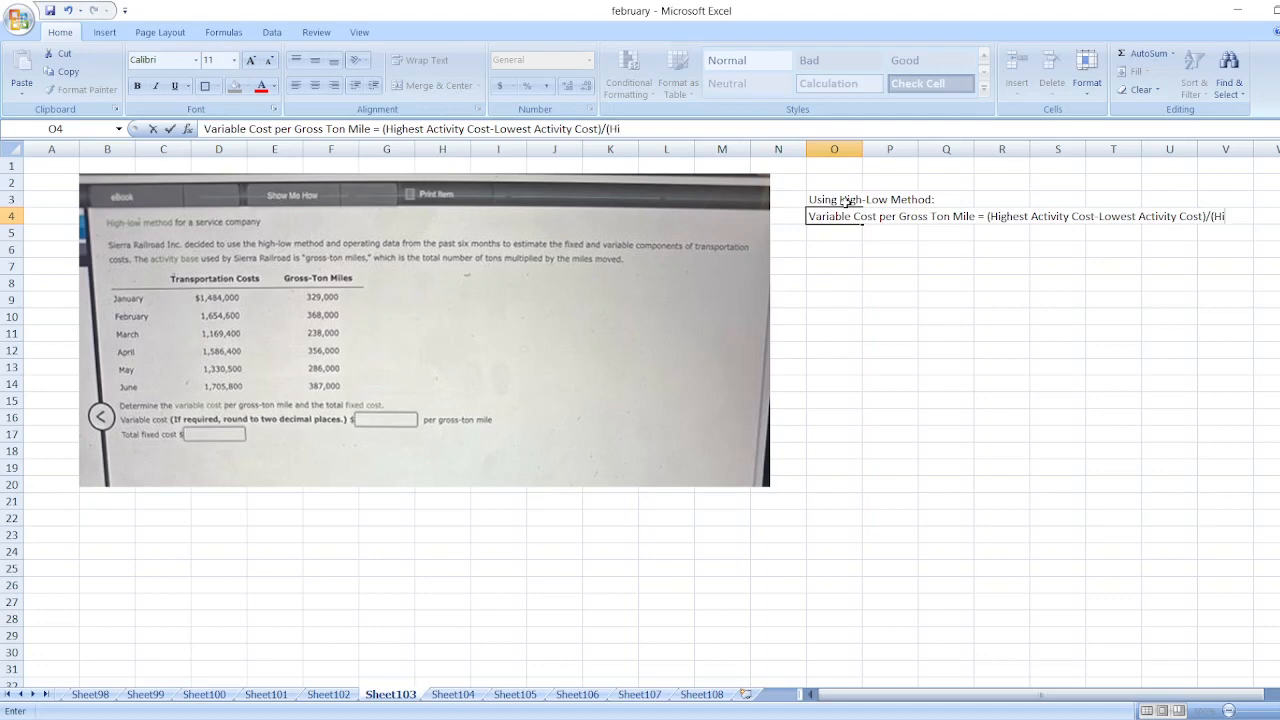
pyautogui.write('ghest Activit')
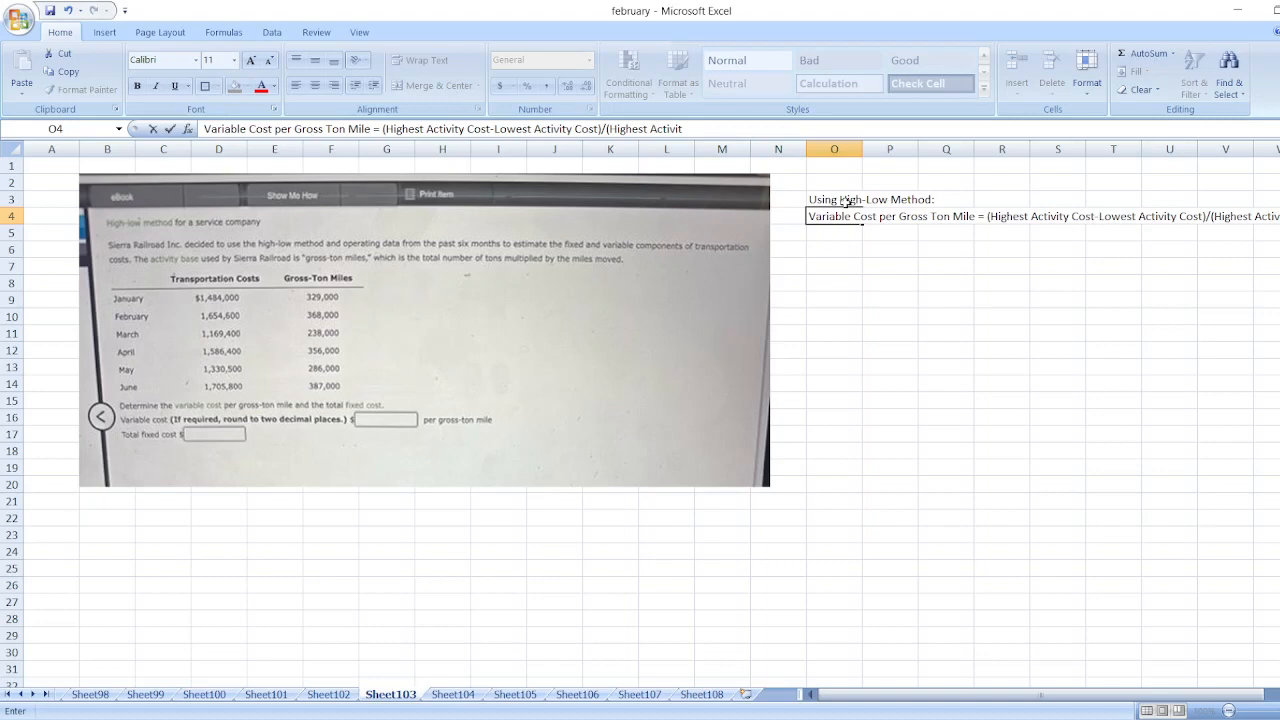
pyautogui.write('-Lowest')
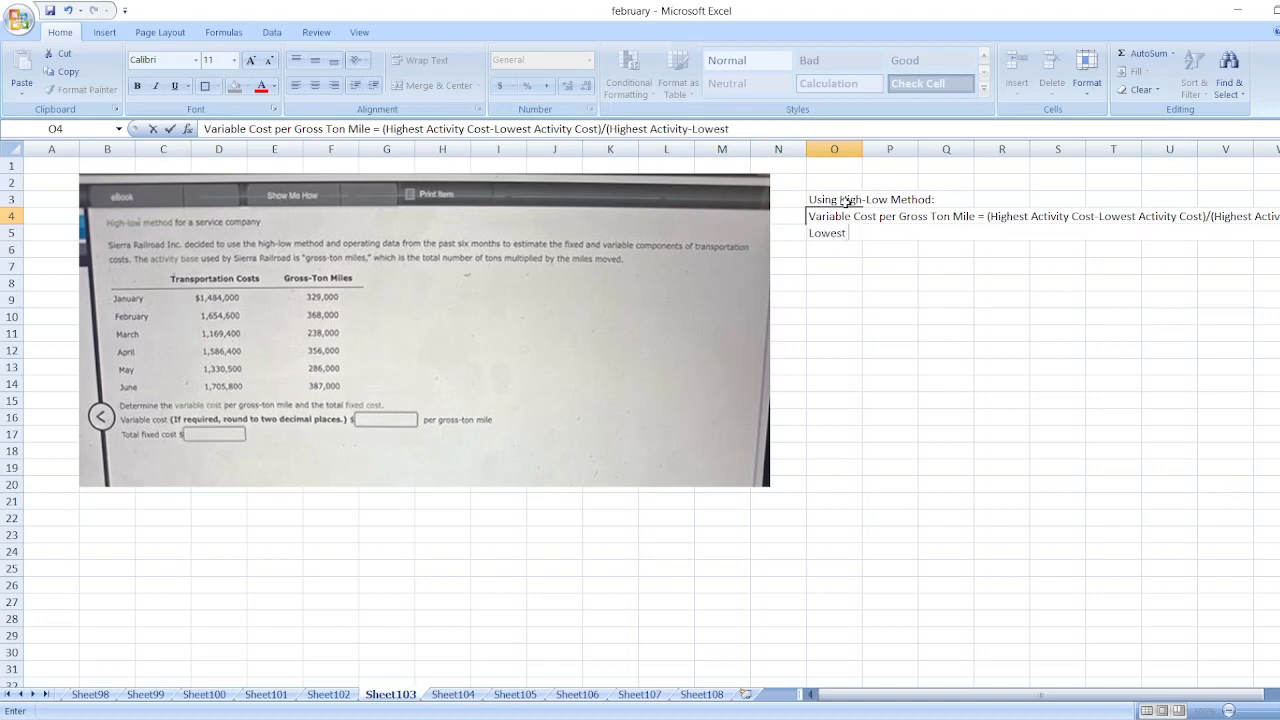
pyautogui.write('Activit')
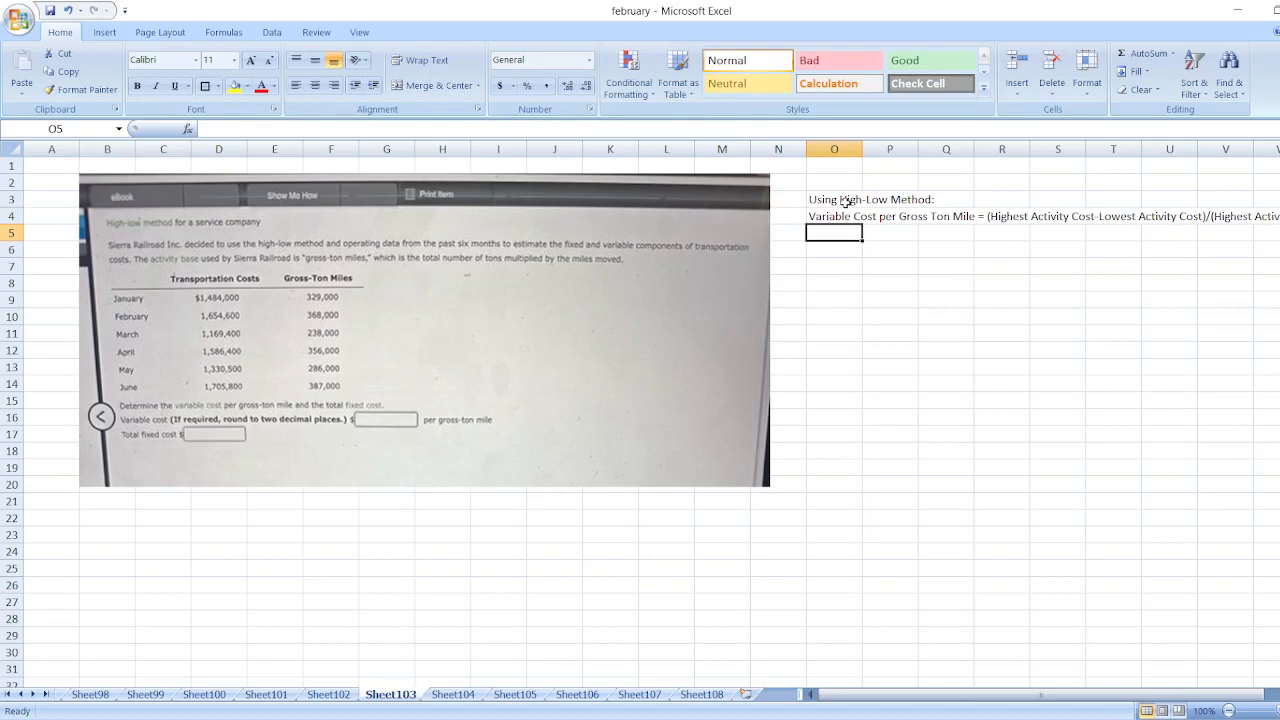
# Step: Enter '= ($1,705,800-$1,169,400)/(387,000-238,000)' in O5 as the substituted variable cost line
pyautogui.write('(')
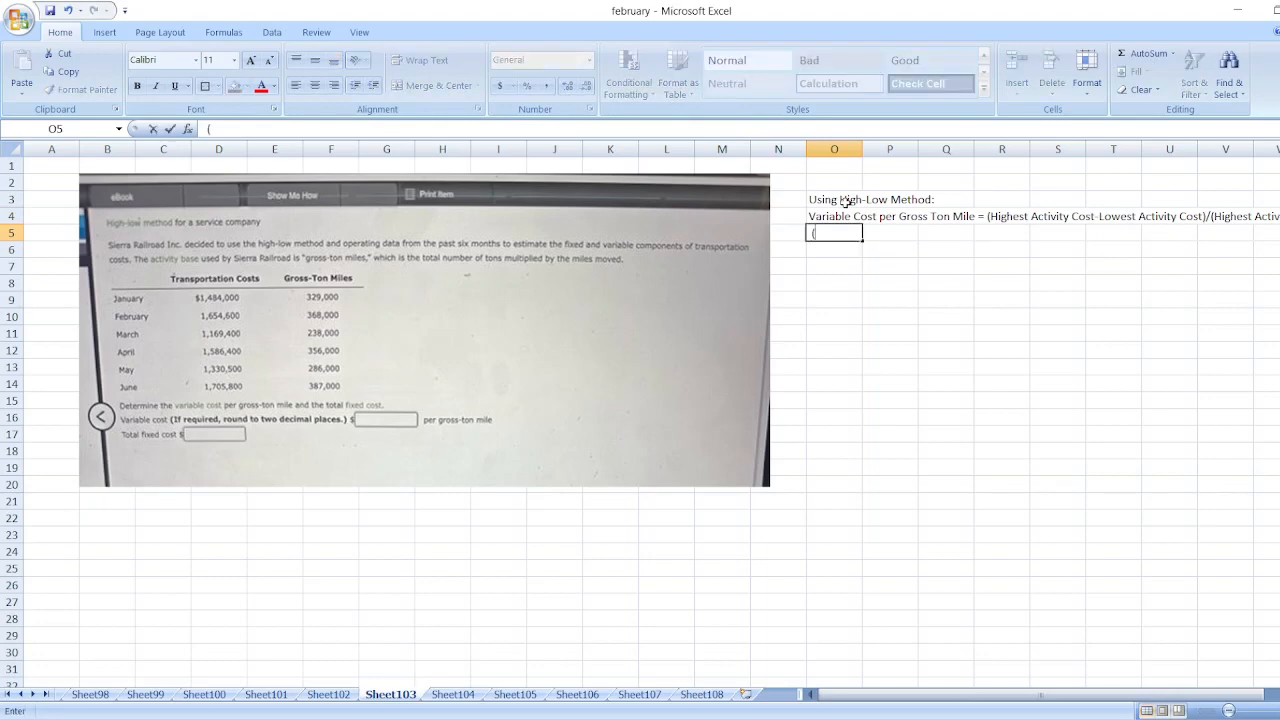
pyautogui.write('=')
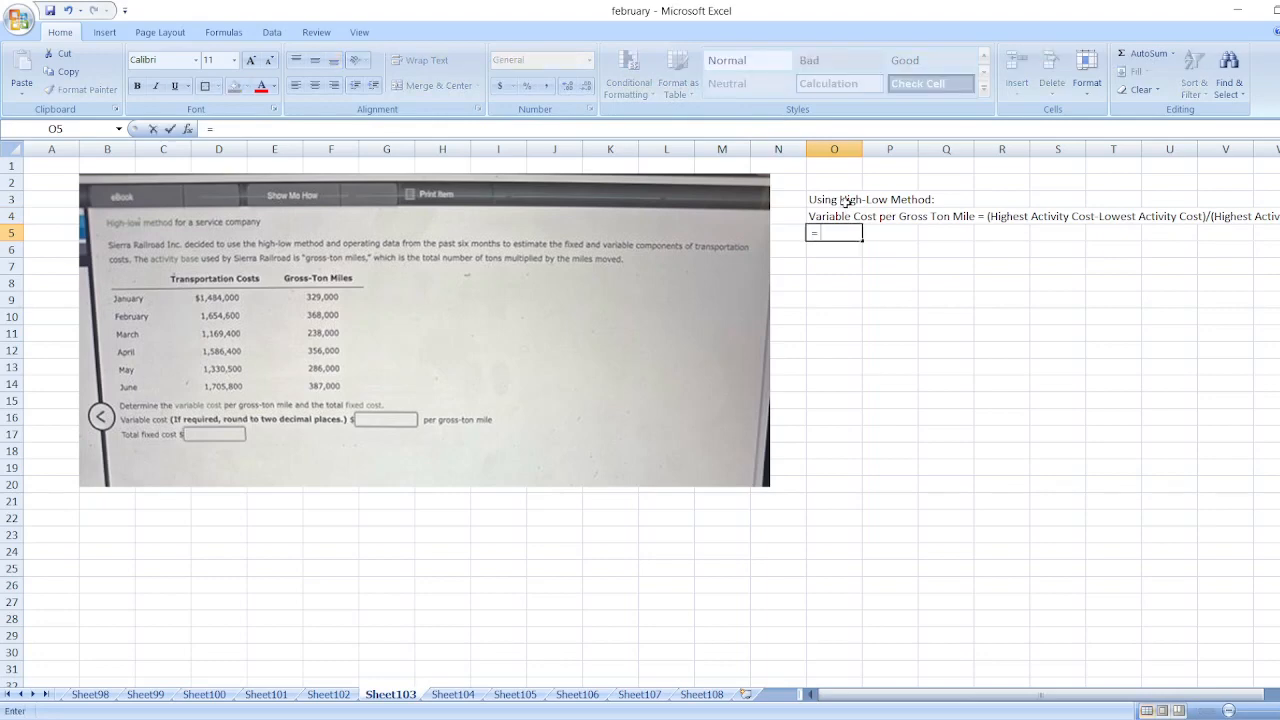
pyautogui.write('(')
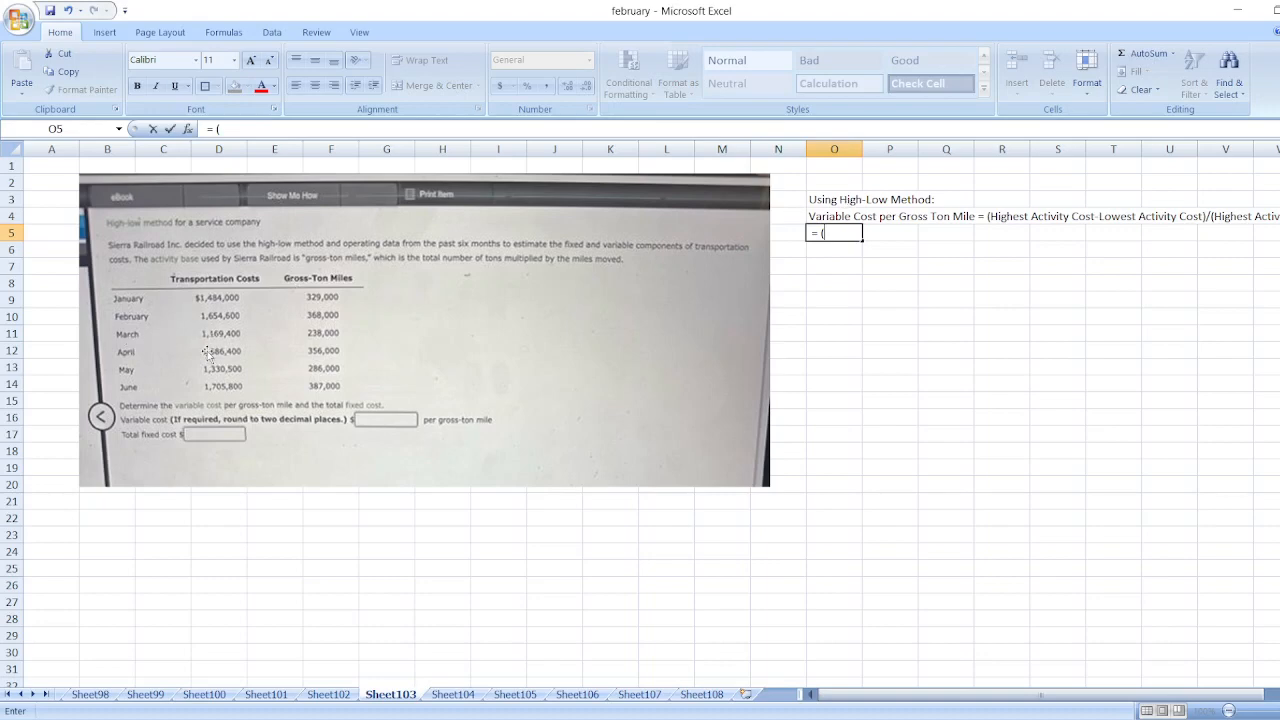
pyautogui.moveTo(238, 412)
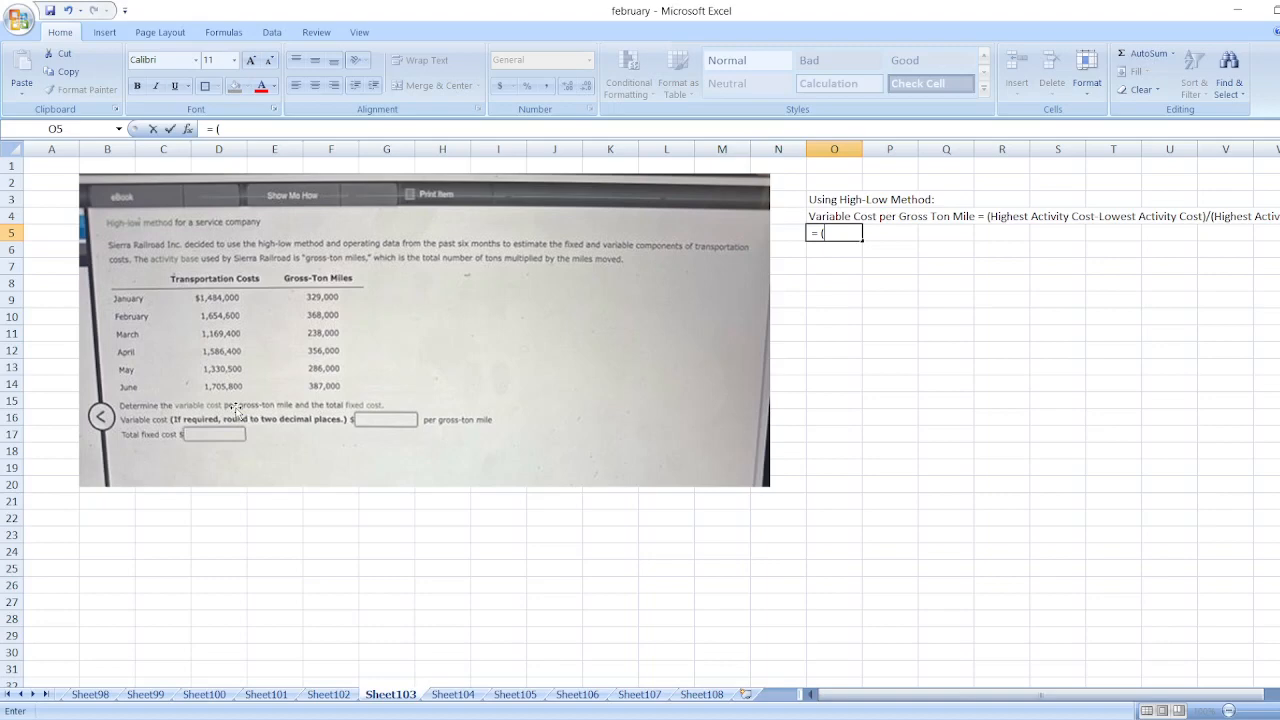
pyautogui.moveTo(276, 402)
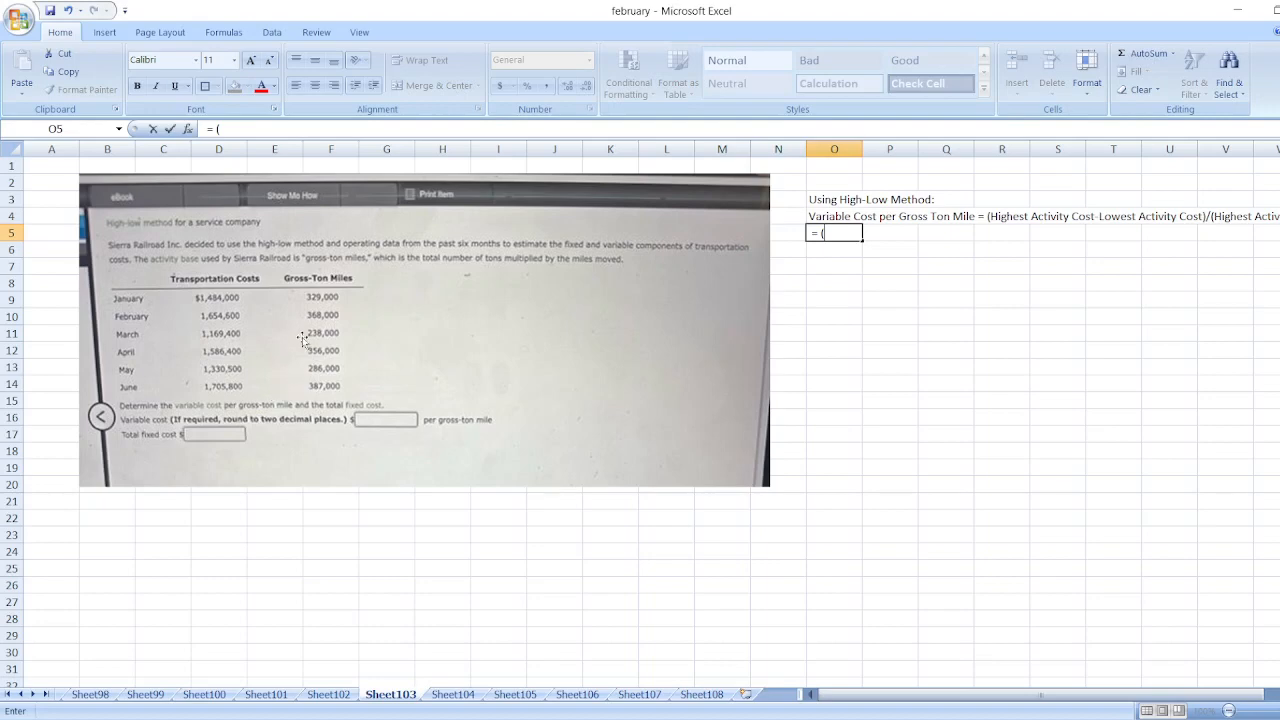
pyautogui.moveTo(232, 402)
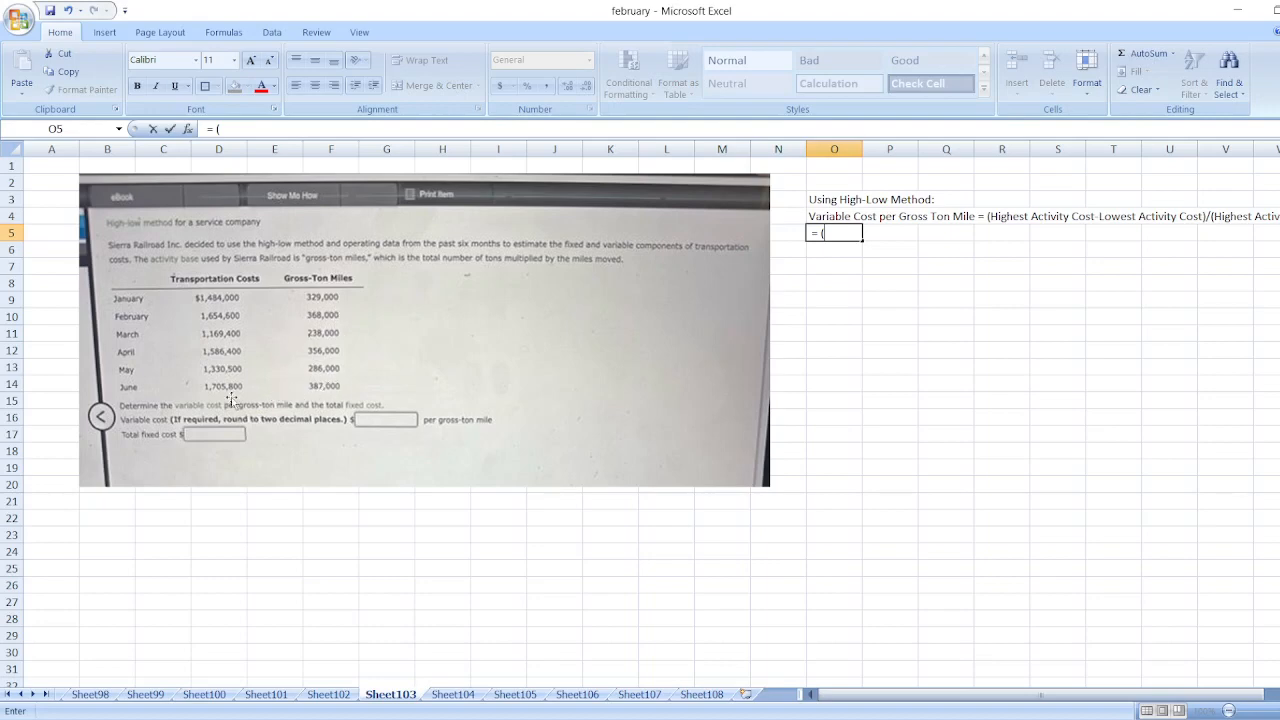
pyautogui.moveTo(592, 368)
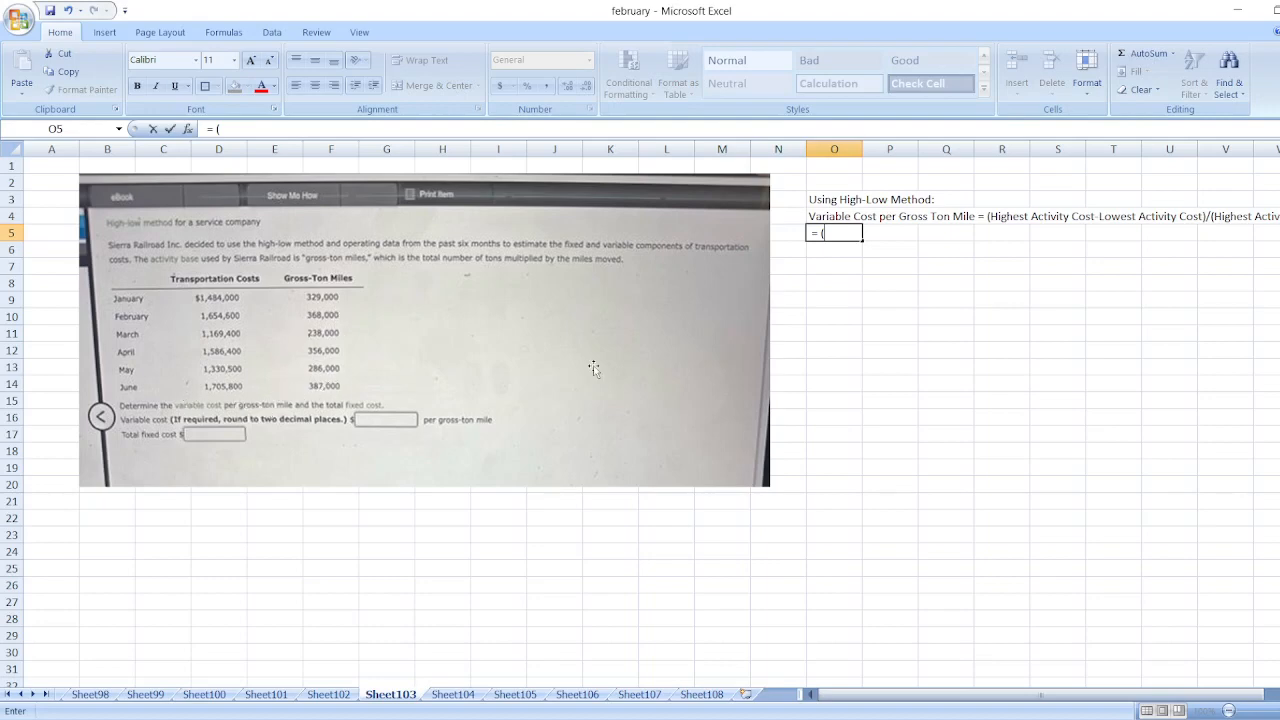
pyautogui.write('$1,705,800-')
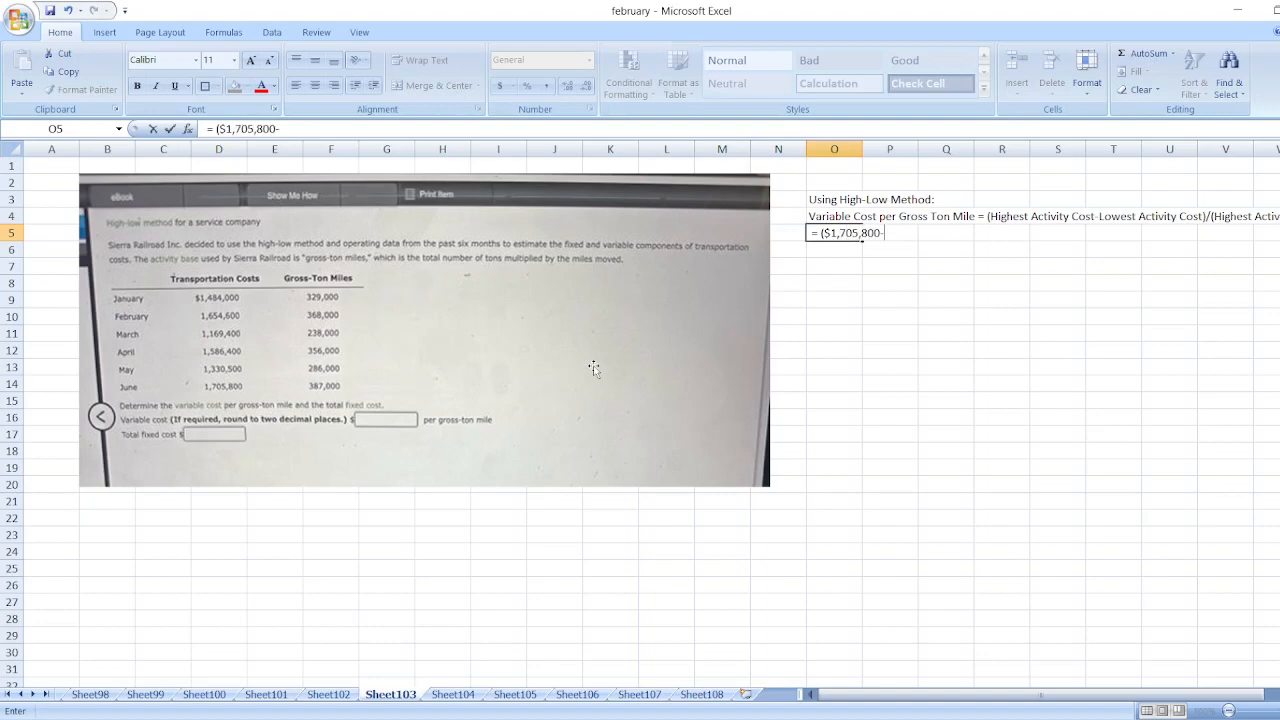
pyautogui.moveTo(272, 362)
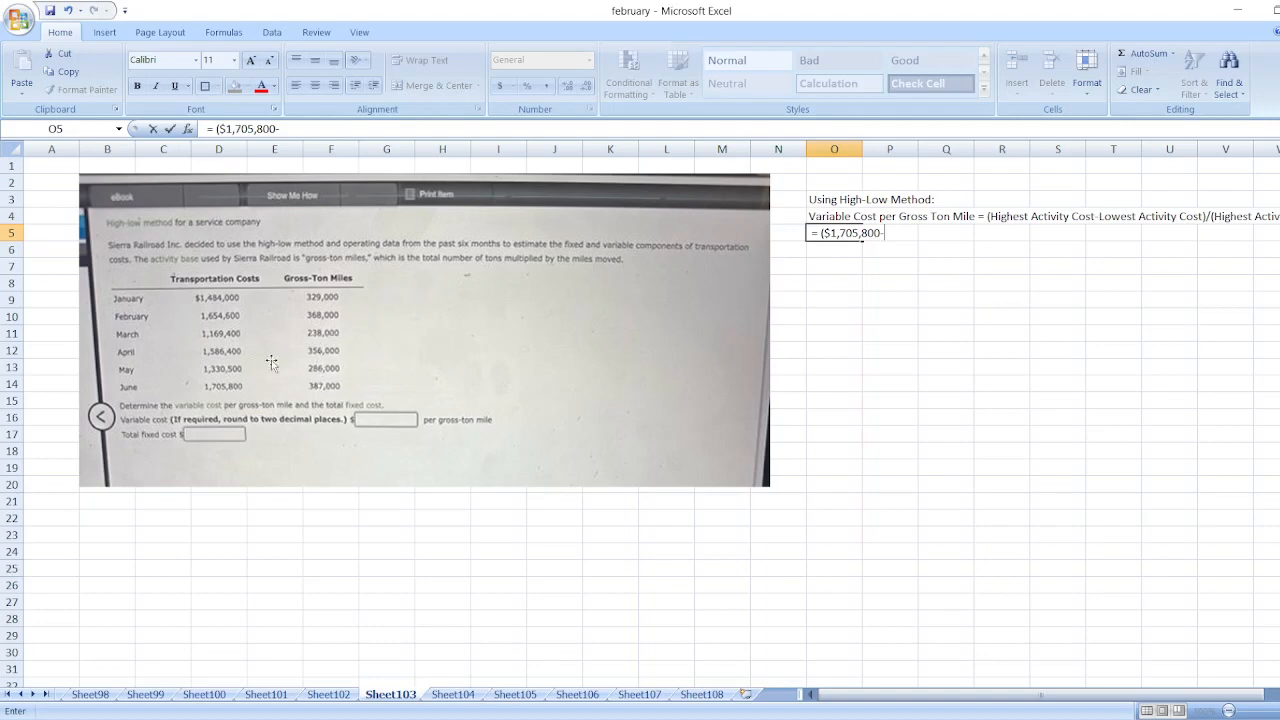
pyautogui.moveTo(258, 348)
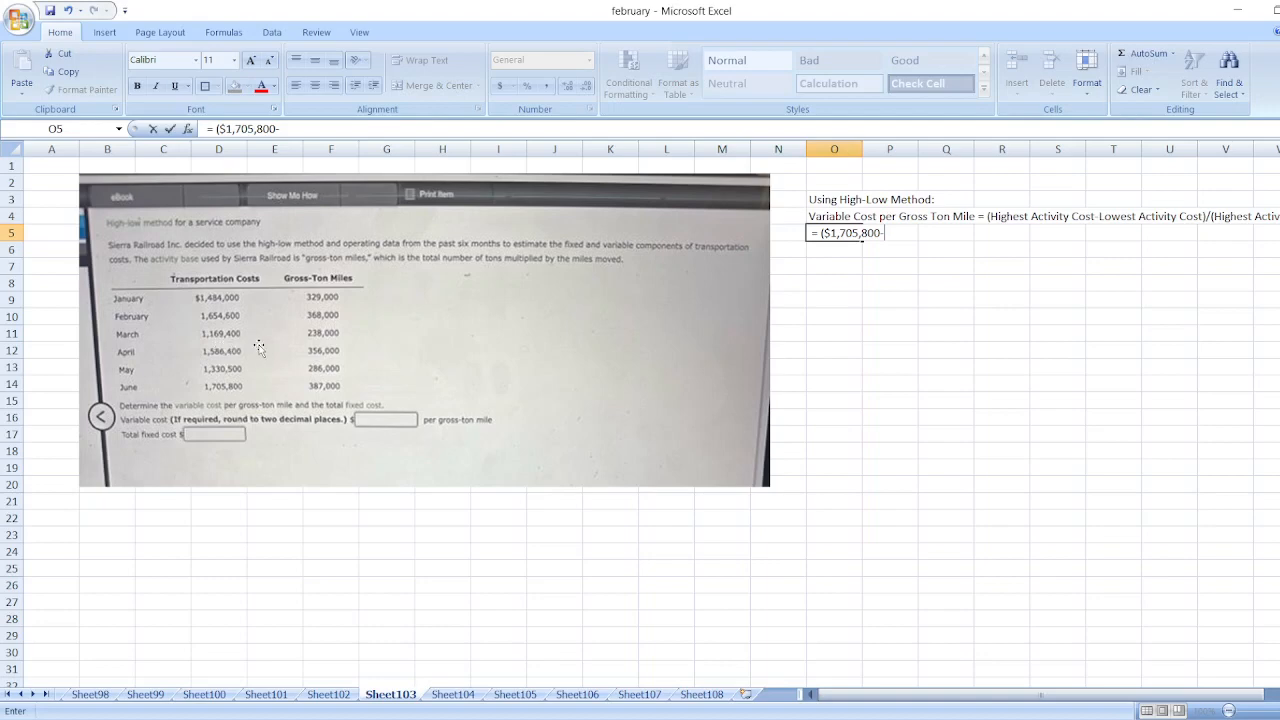
pyautogui.moveTo(220, 332)
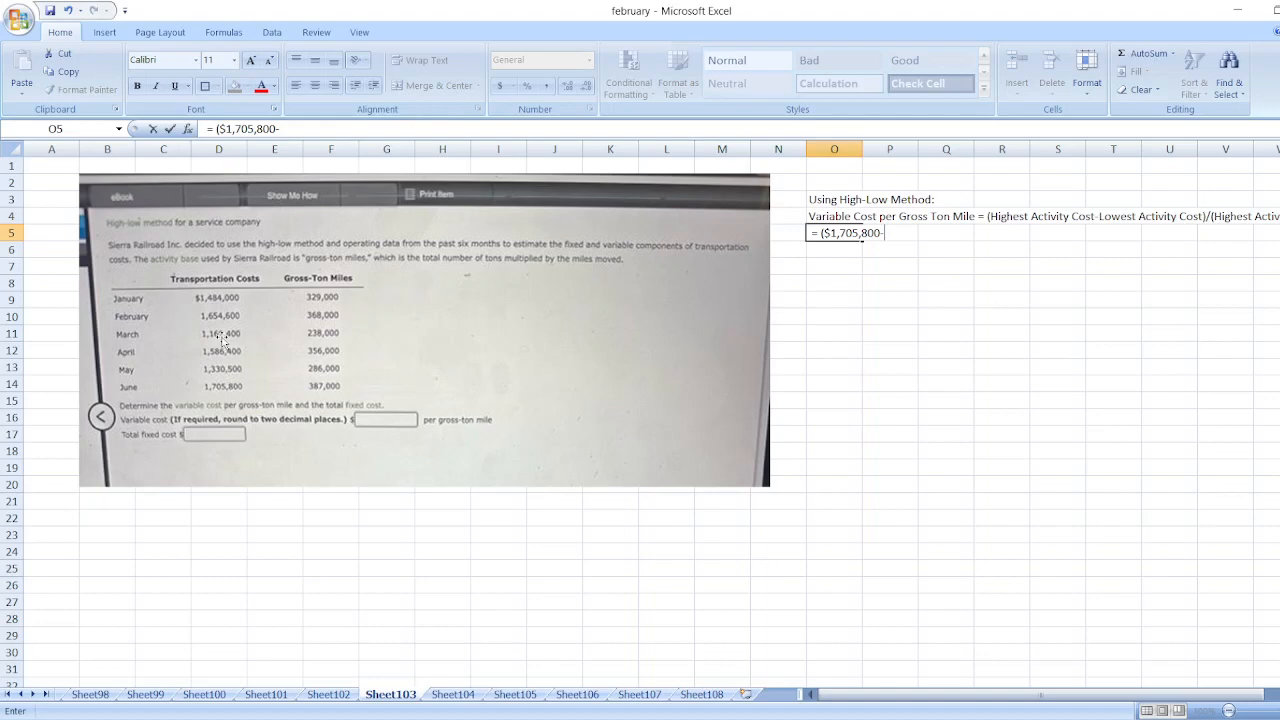
pyautogui.write('$')
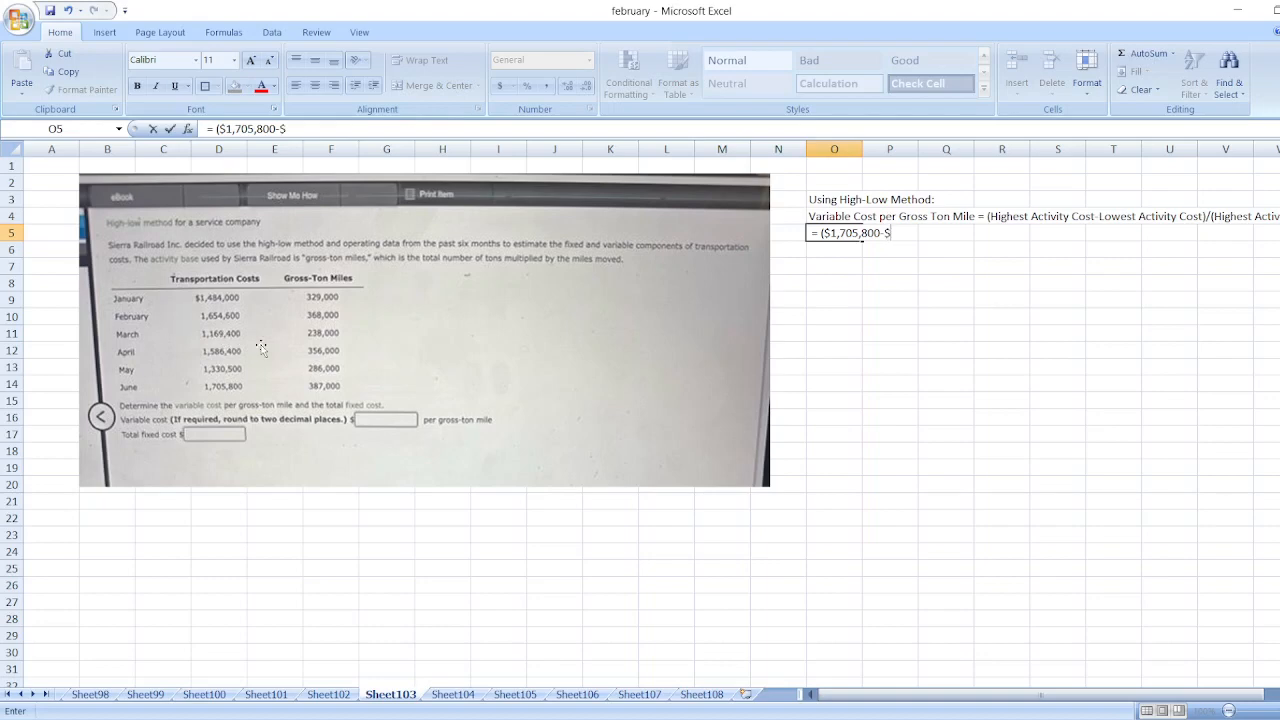
pyautogui.write('1,169')
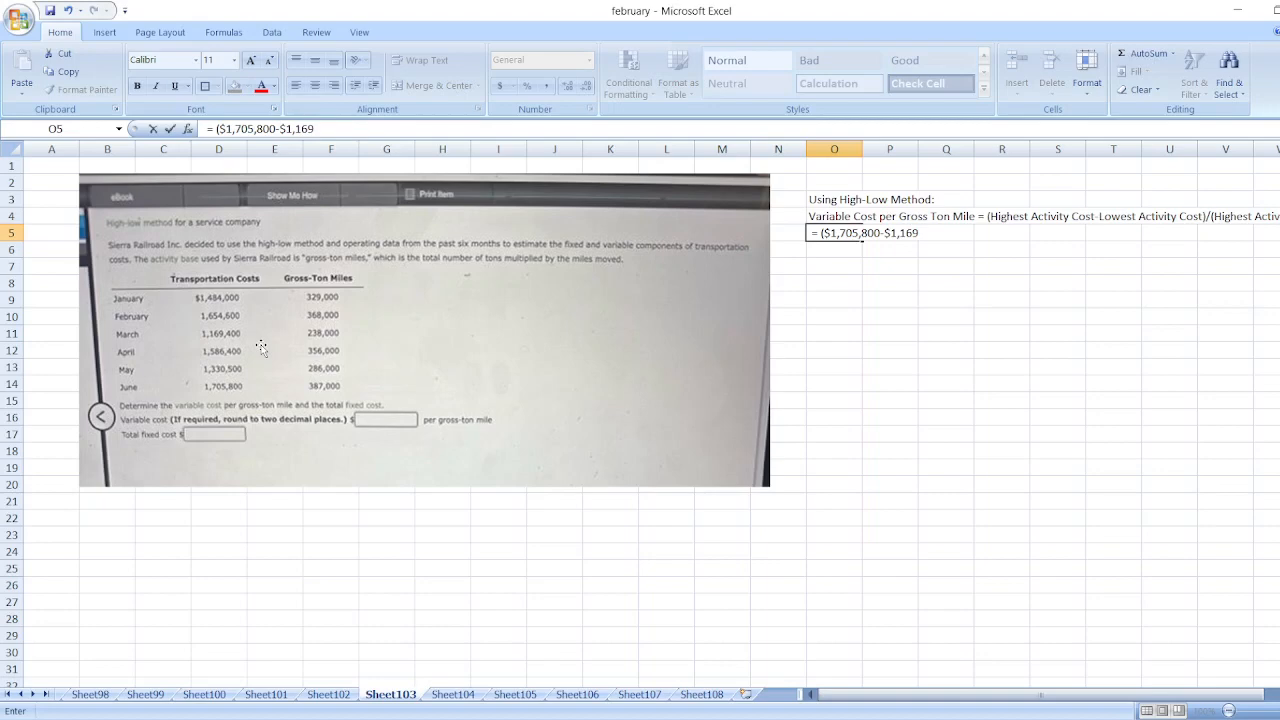
pyautogui.write(',400')
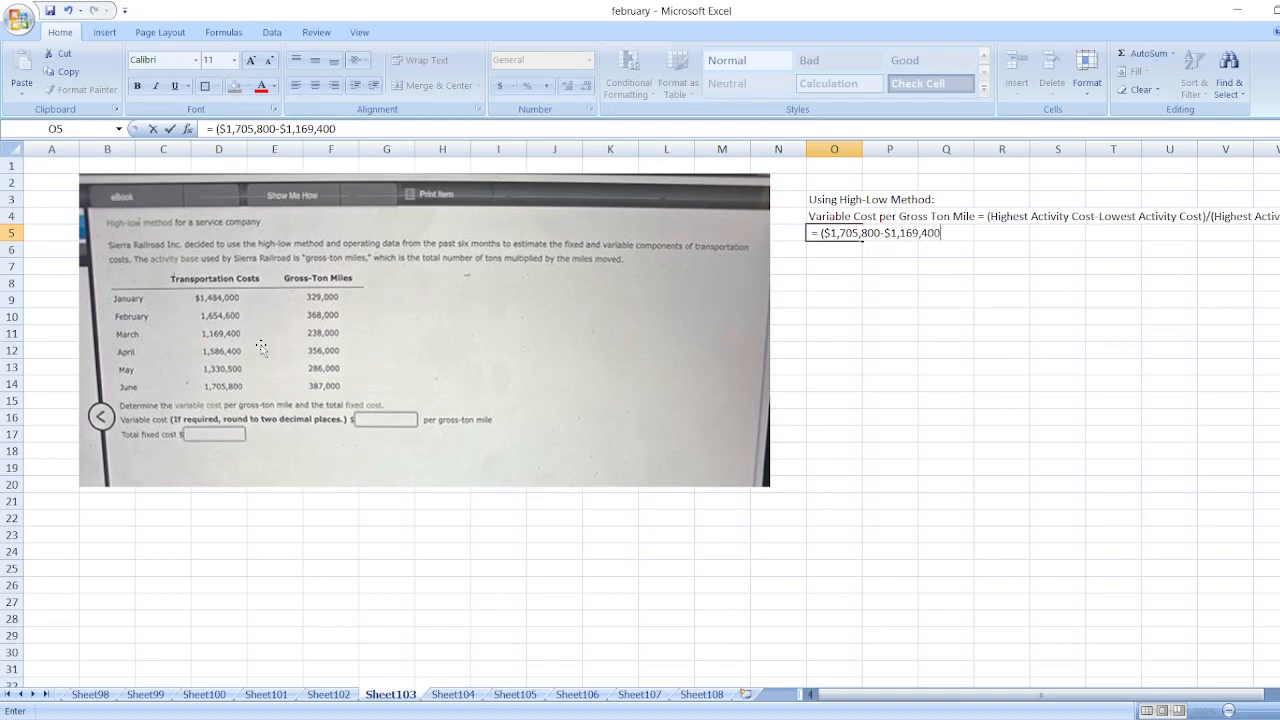
pyautogui.write('/(')
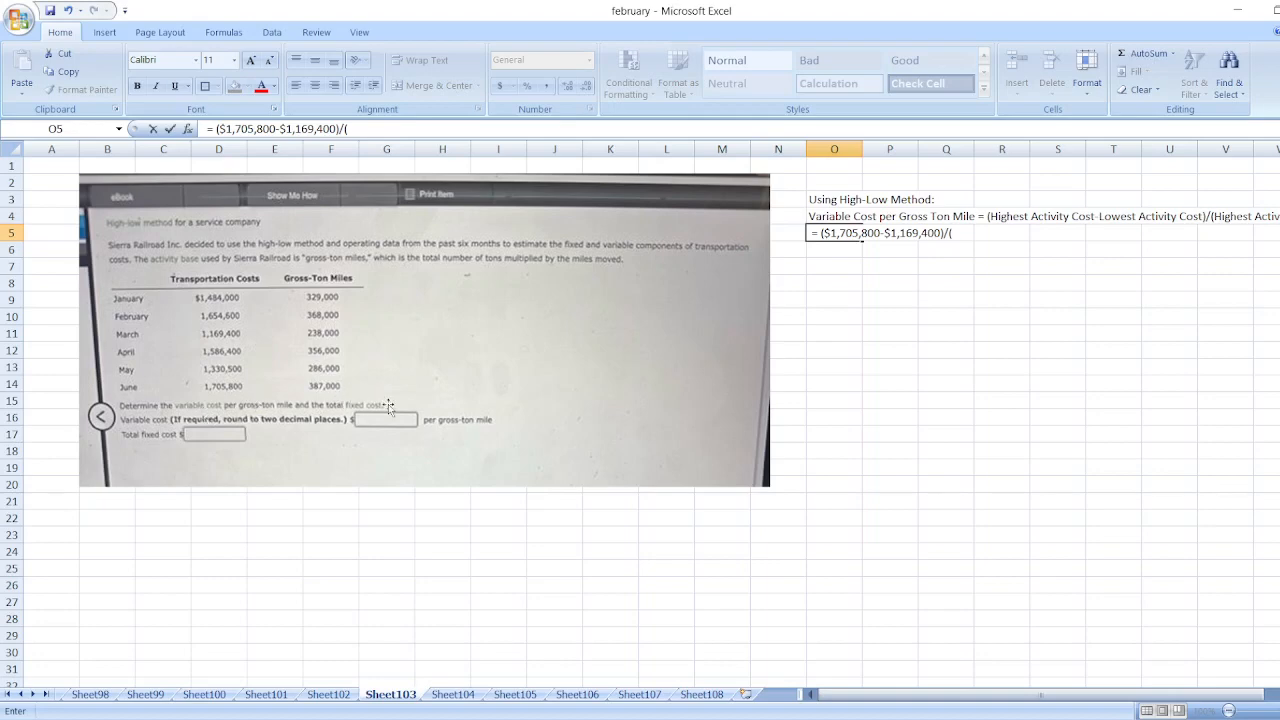
pyautogui.write('387,000-')
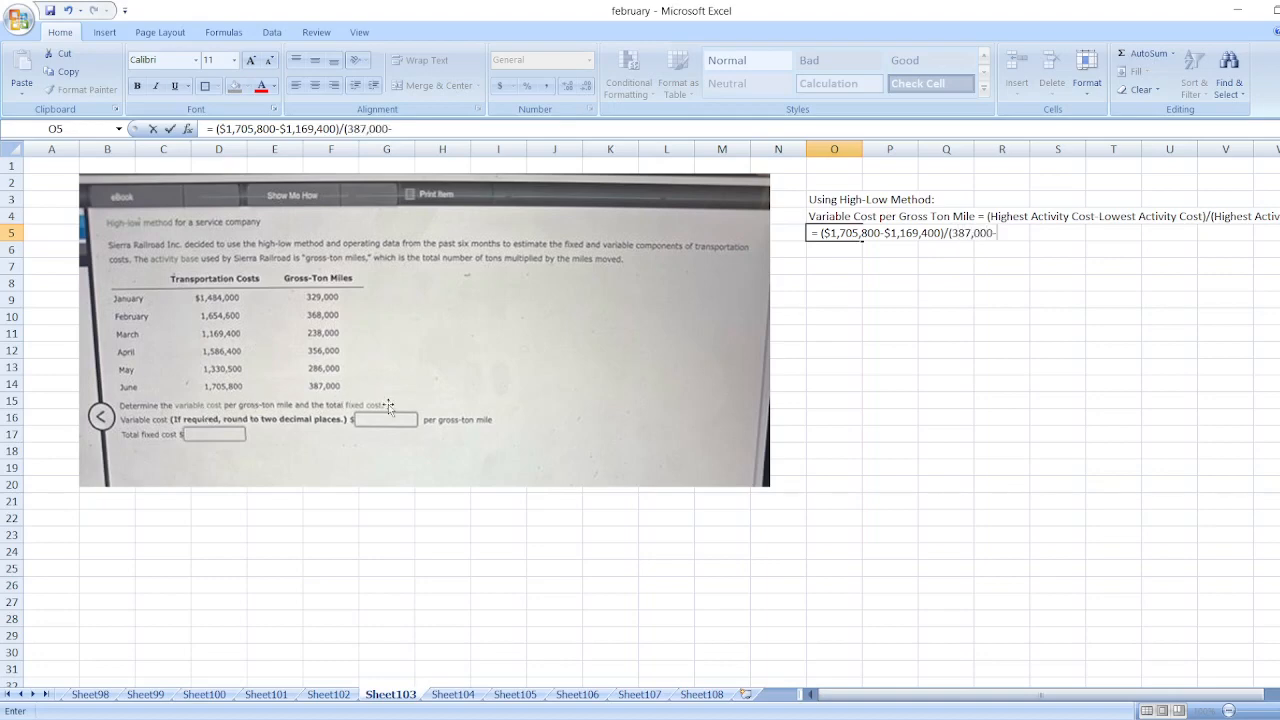
pyautogui.moveTo(192, 350)
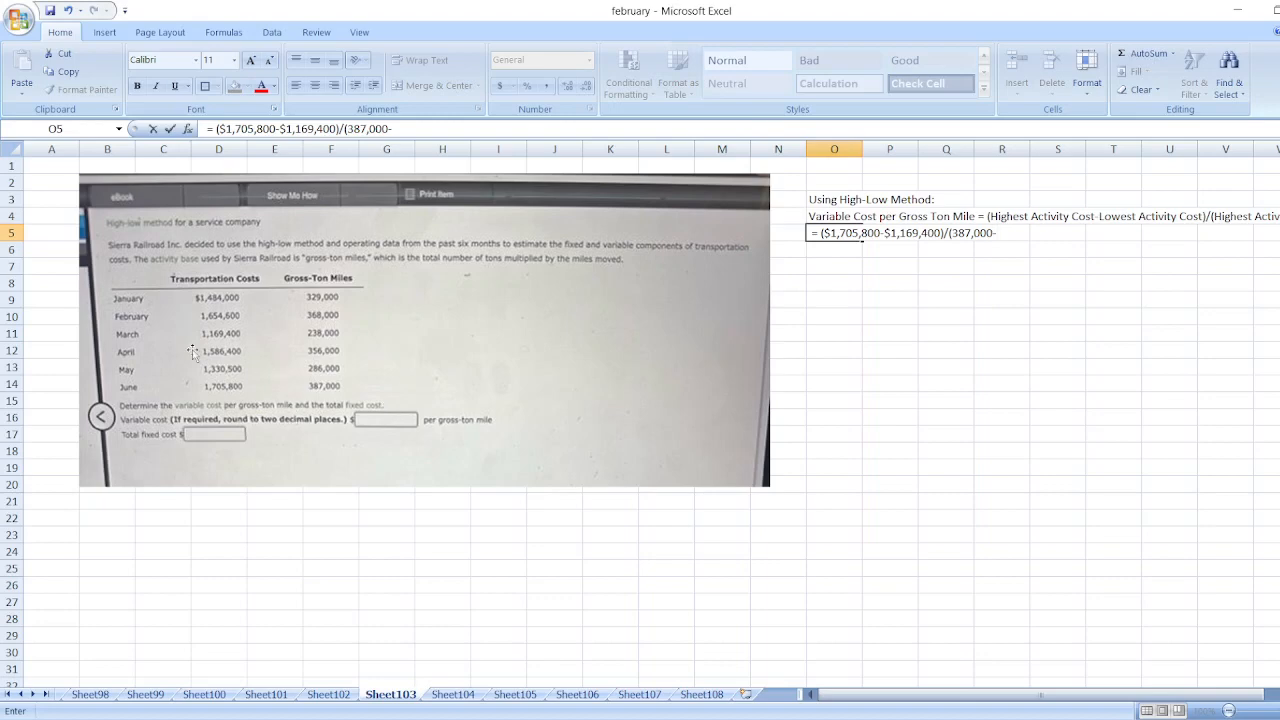
pyautogui.moveTo(372, 352)
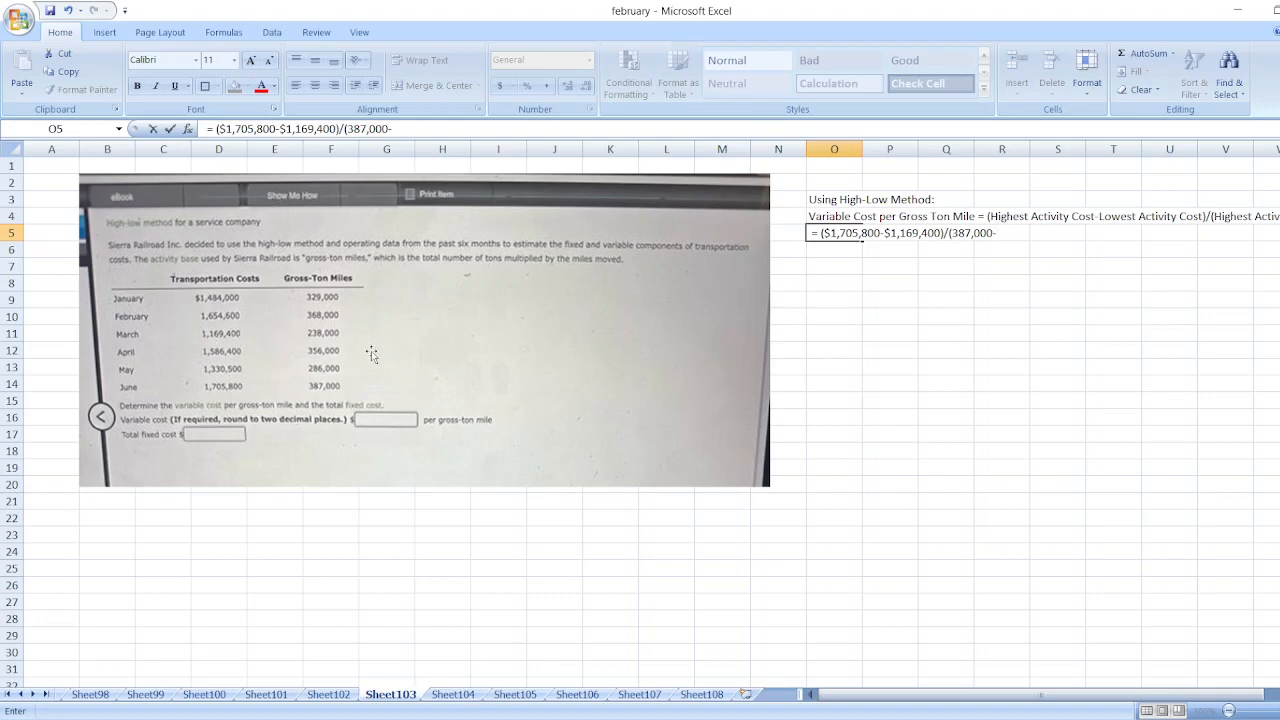
pyautogui.write('238,000)')
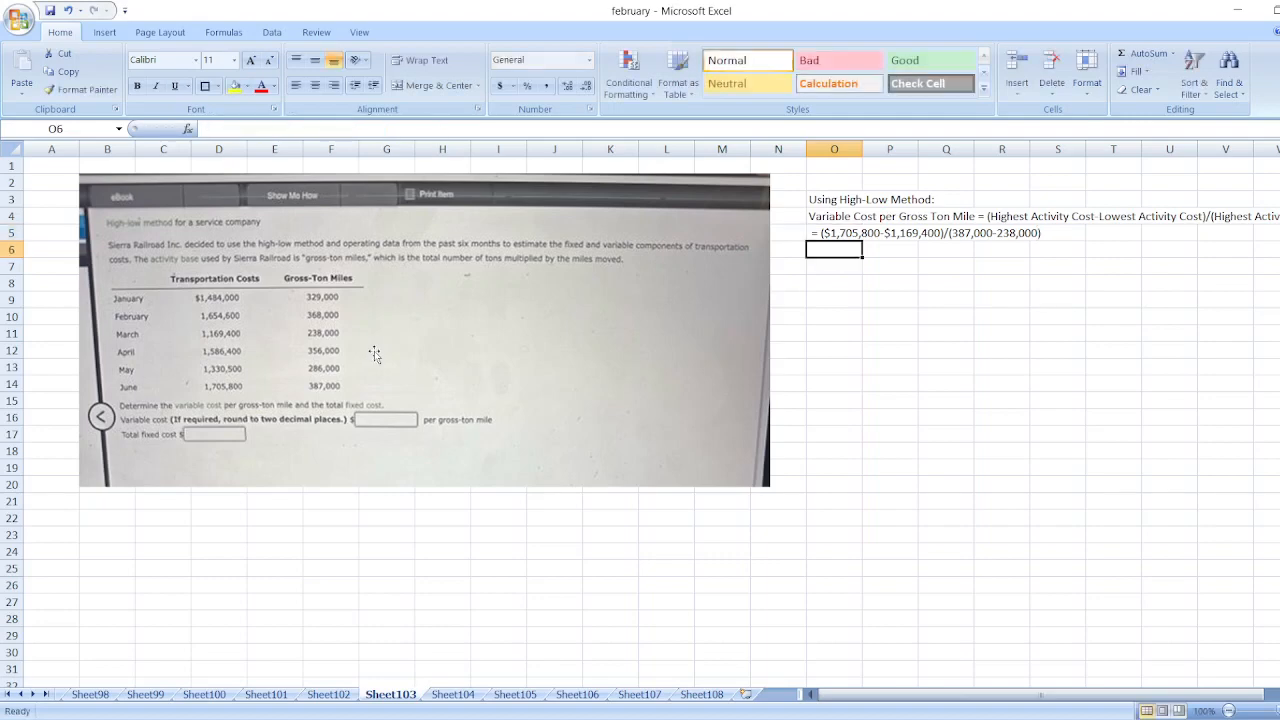
pyautogui.click(834, 232)
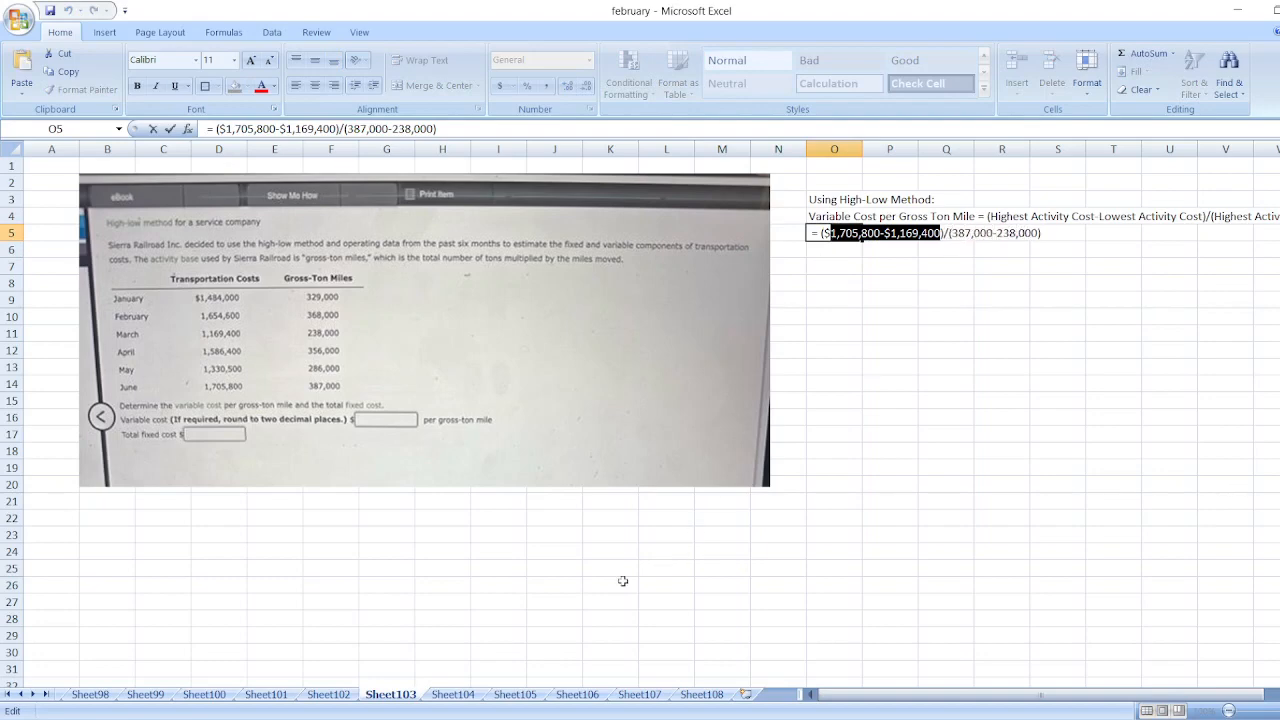
pyautogui.write('=1,705,800-$1,169,400')
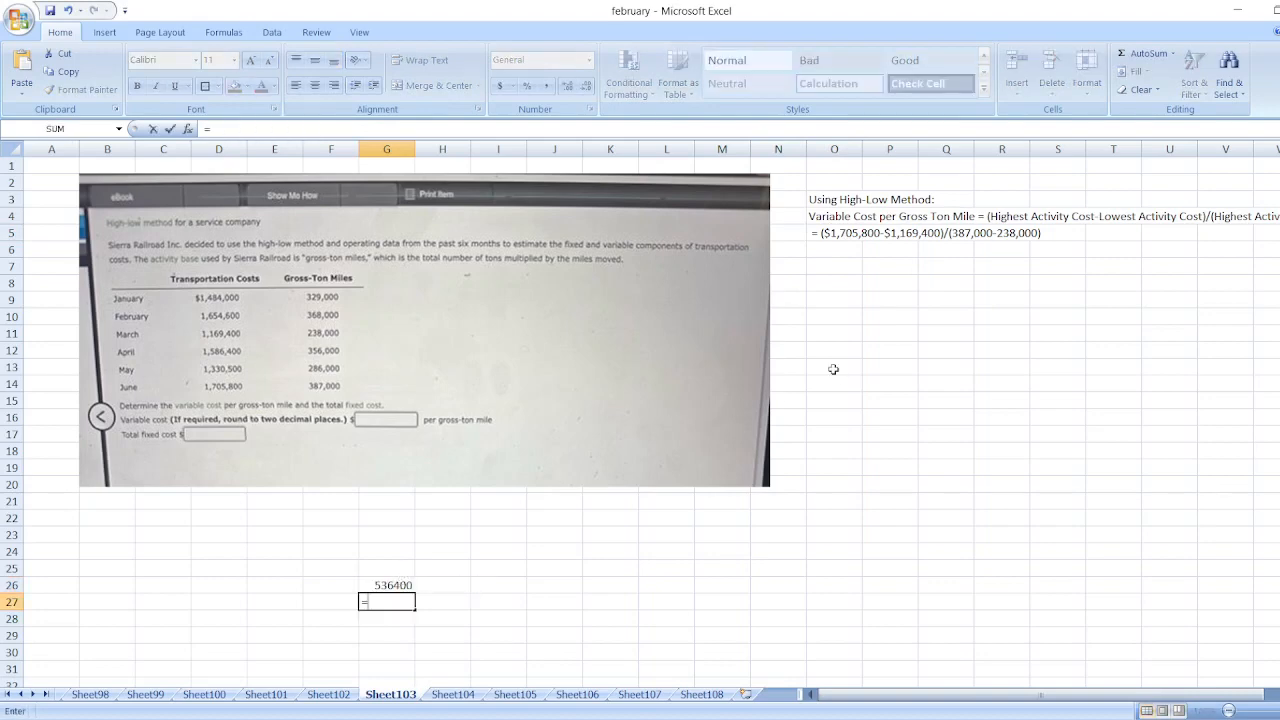
pyautogui.moveTo(888, 284)
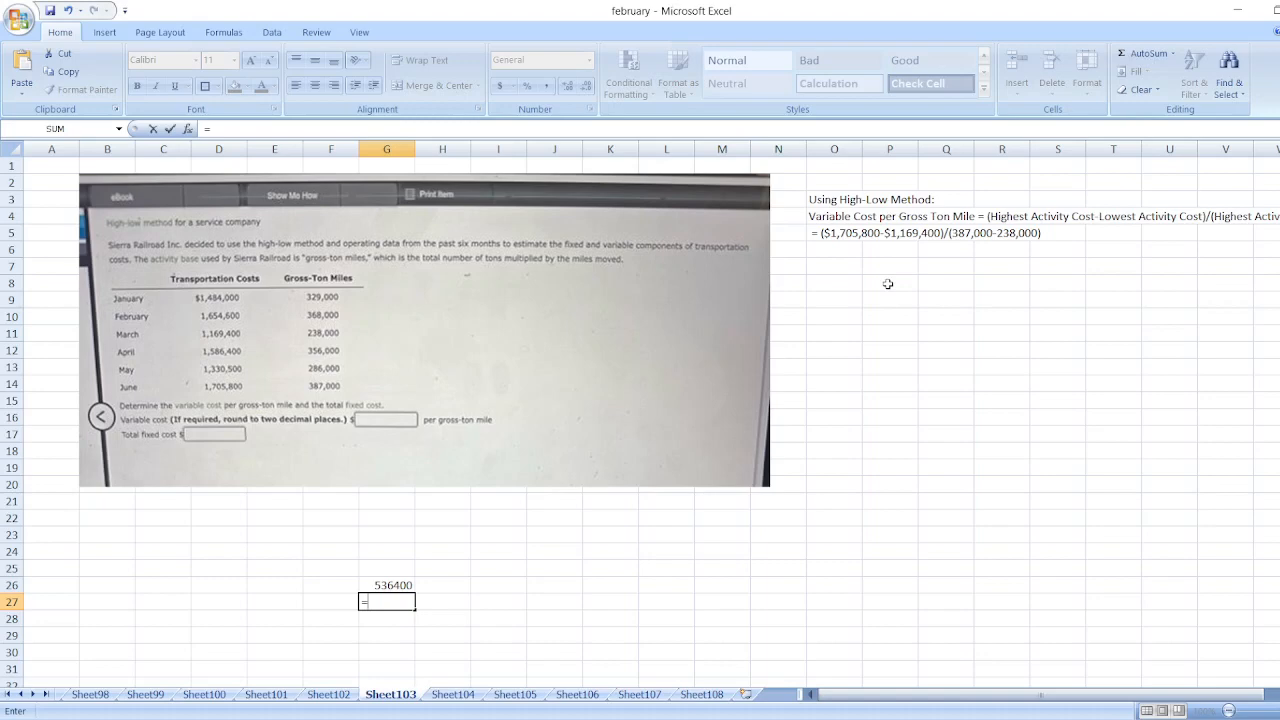
pyautogui.write('38700')
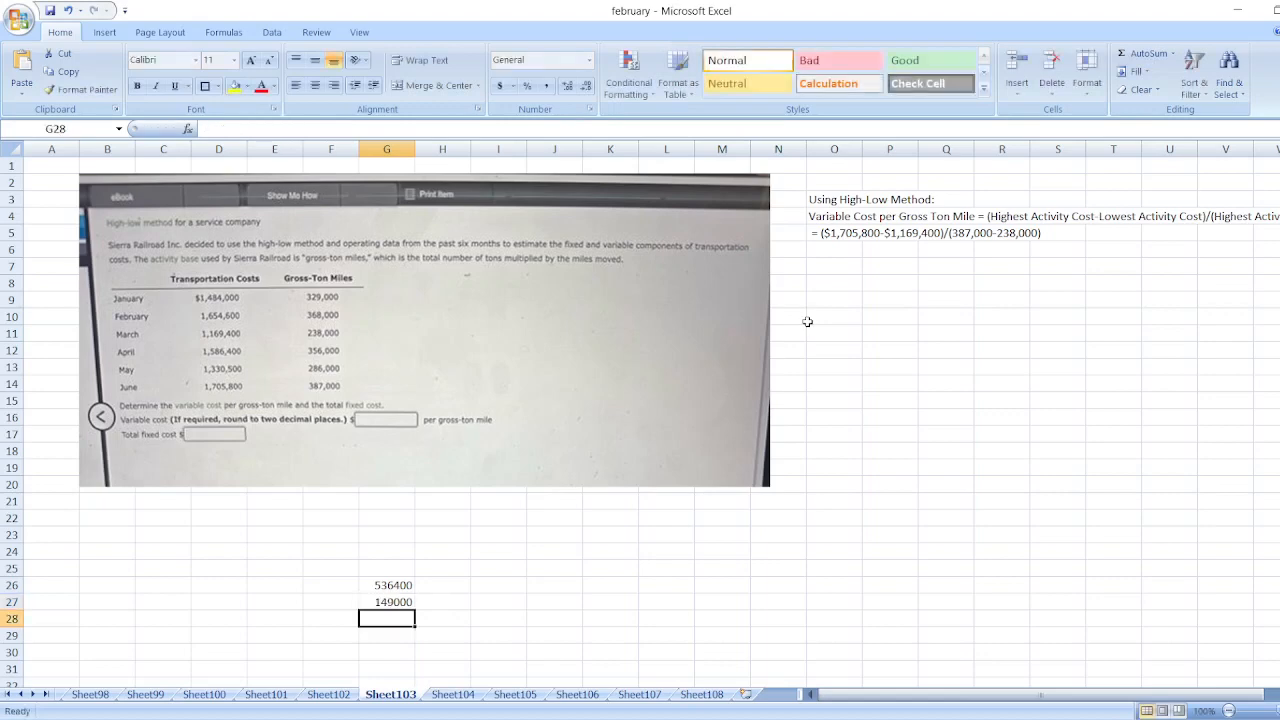
pyautogui.write('=G26')
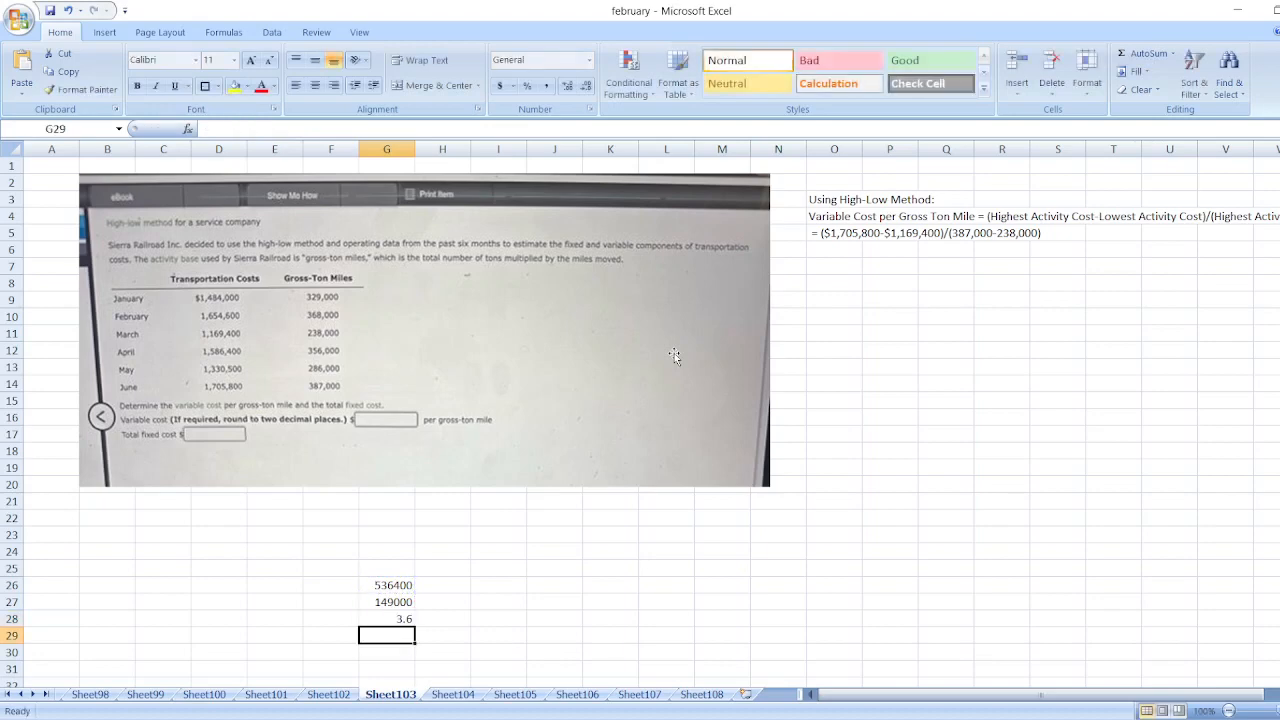
pyautogui.moveTo(664, 470)
pyautogui.write('Variable Cost per Gross Ton Mile =')
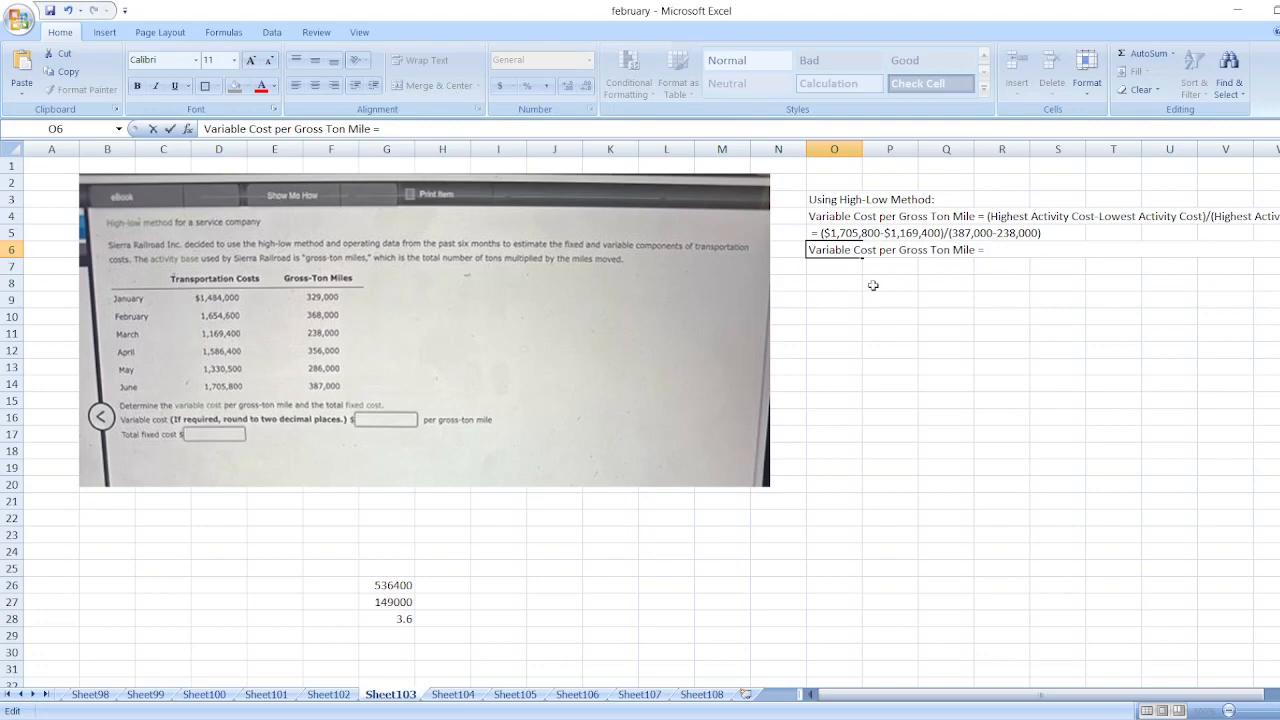
# Step: State the variable cost per gross ton mile as $3.6 in O6 and begin 'Fixed Cost =' in O8
pyautogui.write('$3.6')
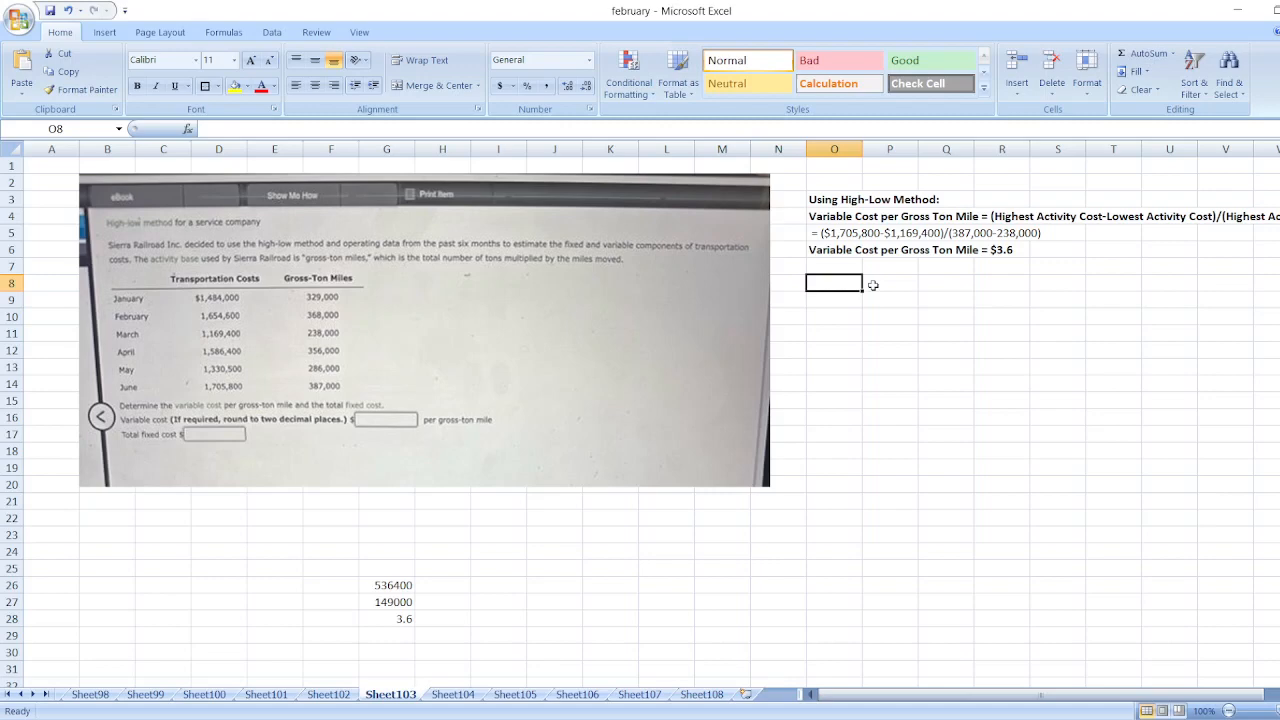
pyautogui.write('Fixed Cost =')
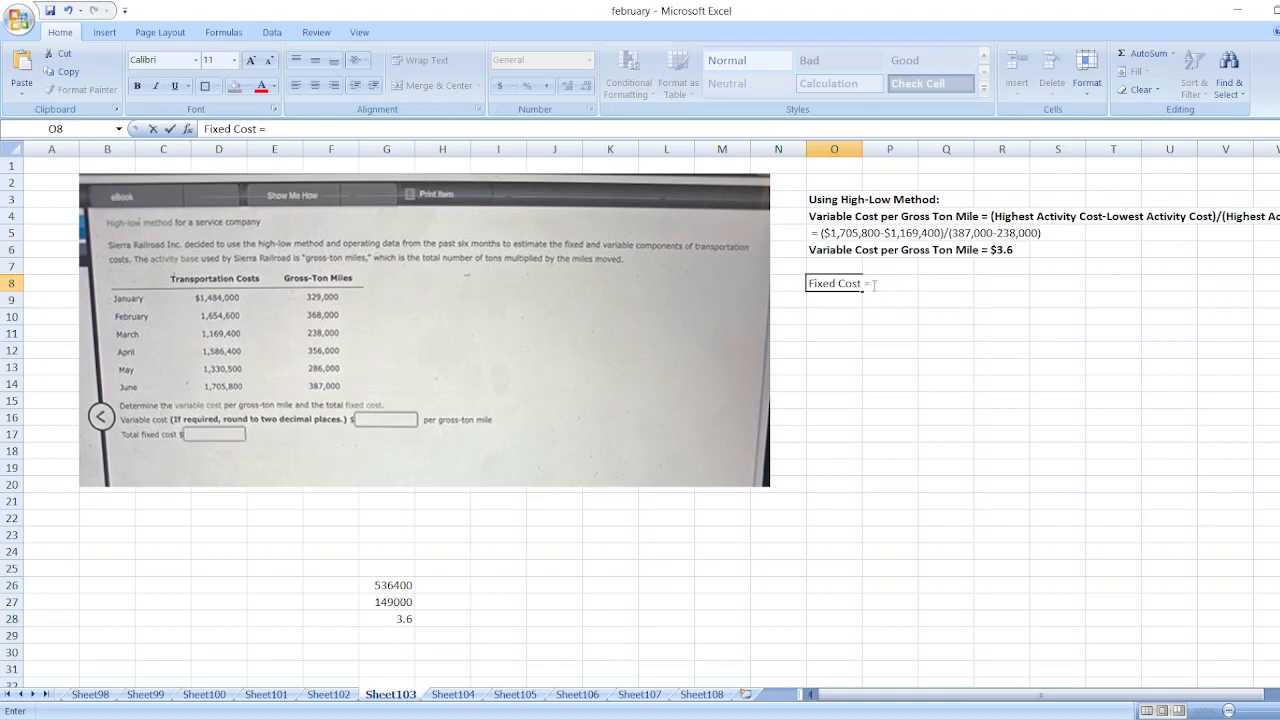
# Step: Write 'Fixed Cost = Highest Activity Cost-(Highest Activity *Variable Cost per Gross Ton Mile)' in O8
pyautogui.write('Highest Activity Cost-')
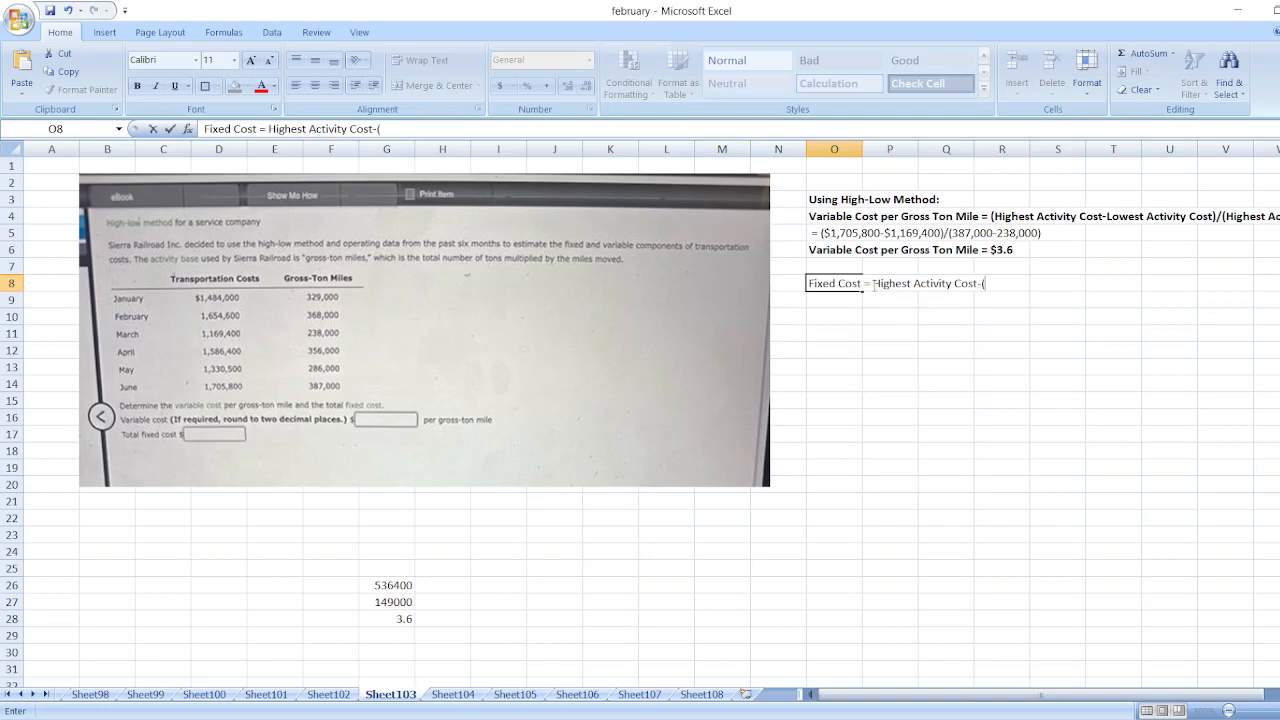
pyautogui.write('(Hihest Activ')
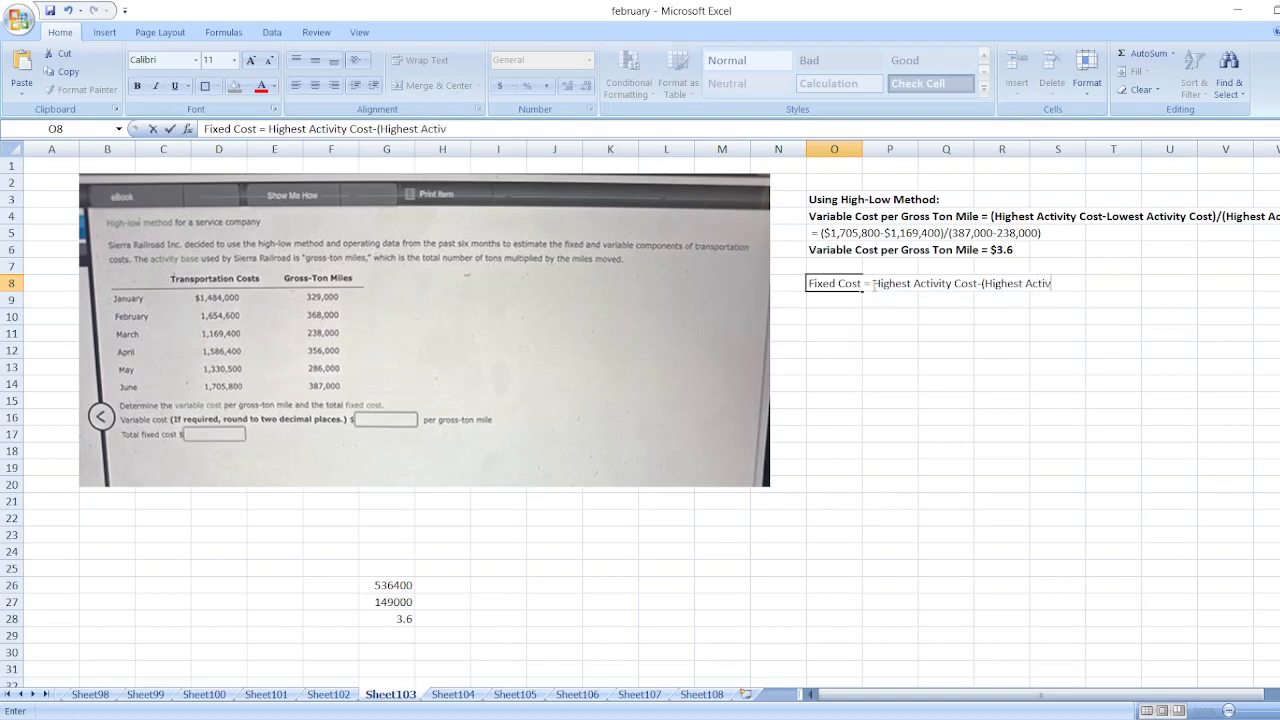
pyautogui.write('ty')
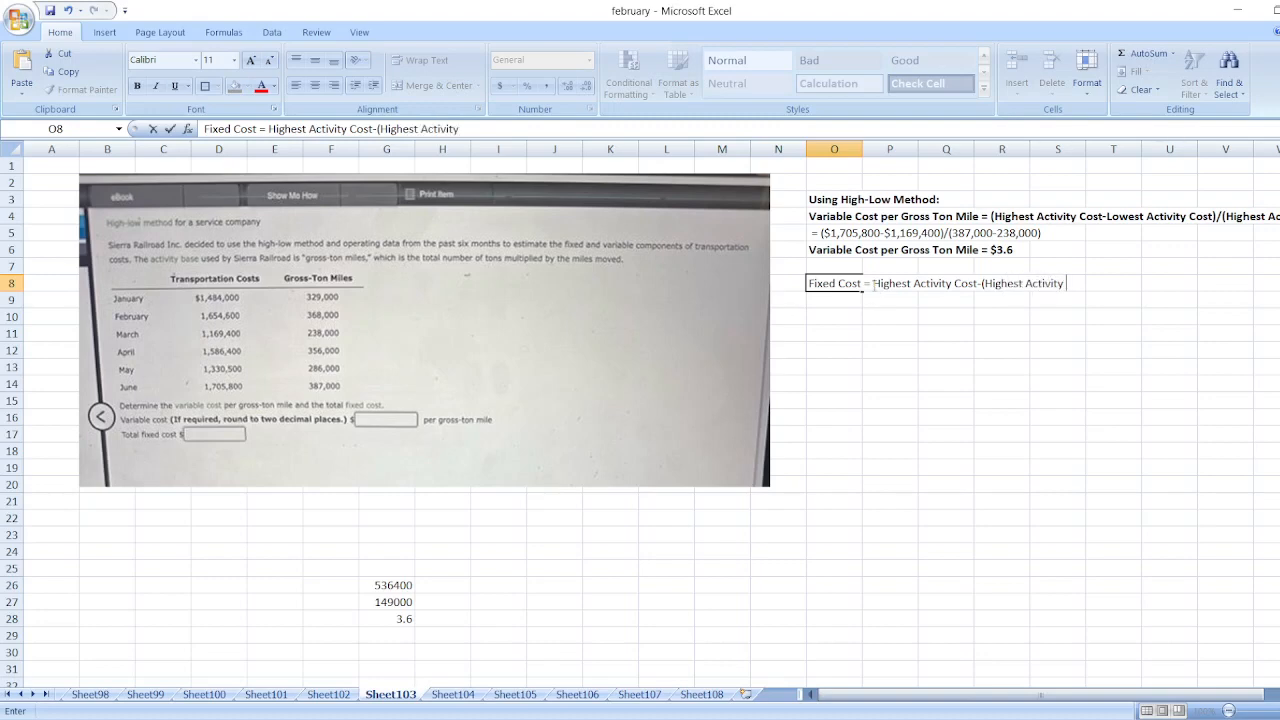
pyautogui.write('*Variable Cost')
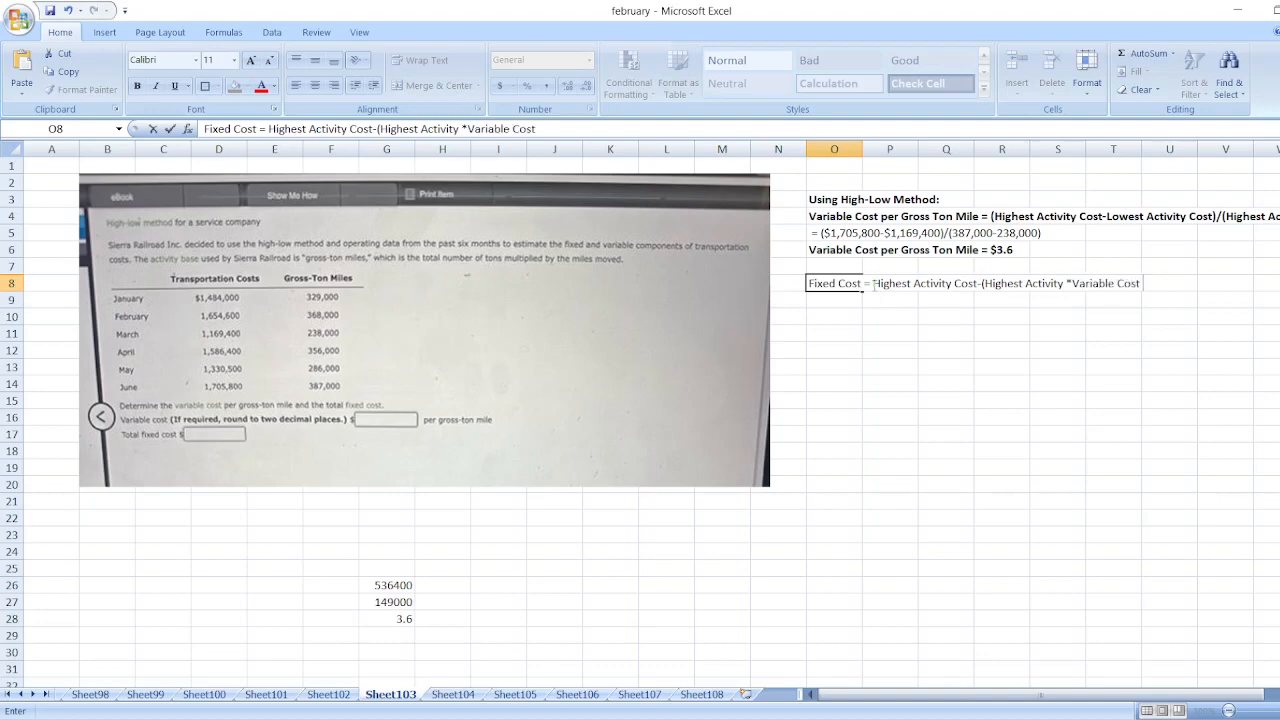
pyautogui.write('per')
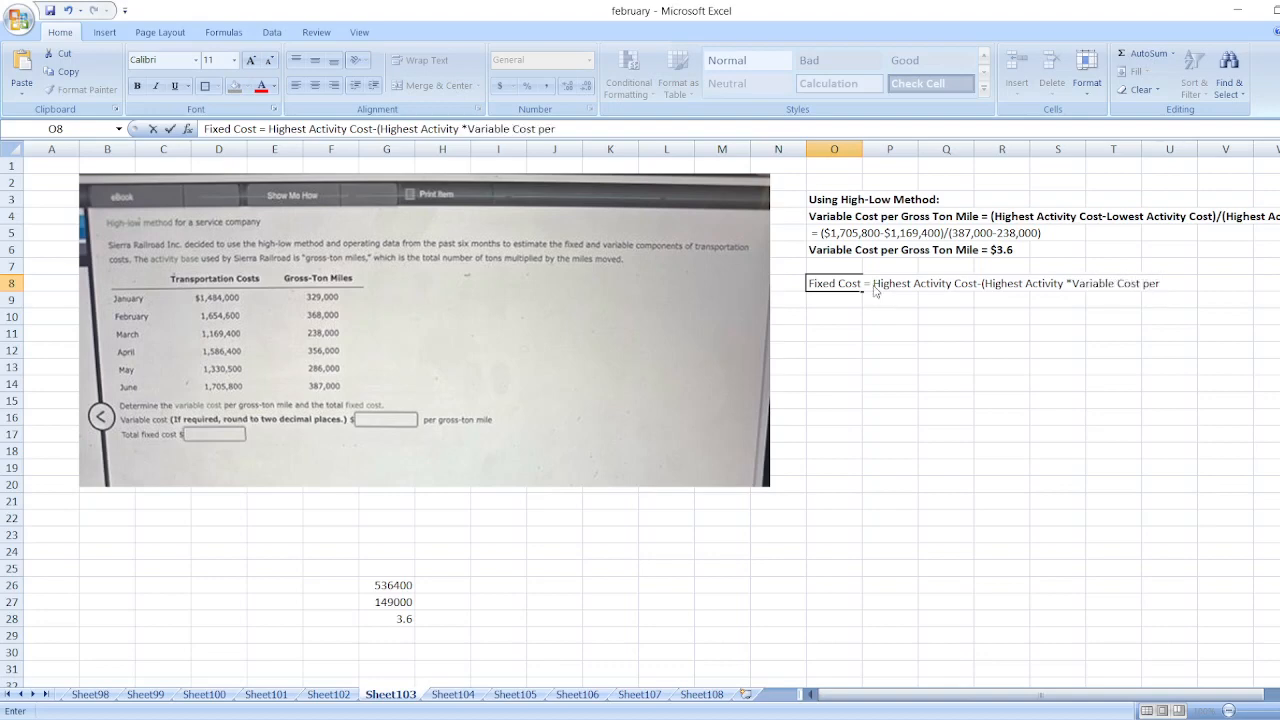
pyautogui.write('Gross')
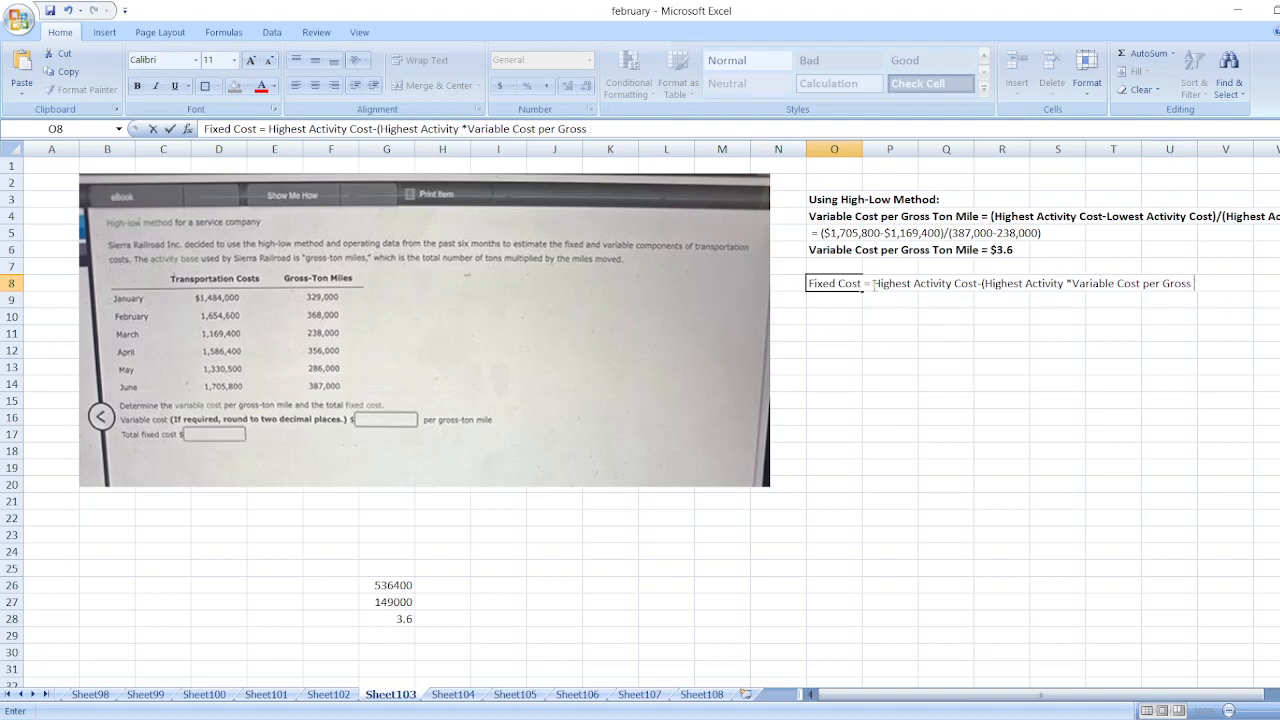
pyautogui.write('Ton Mile)')
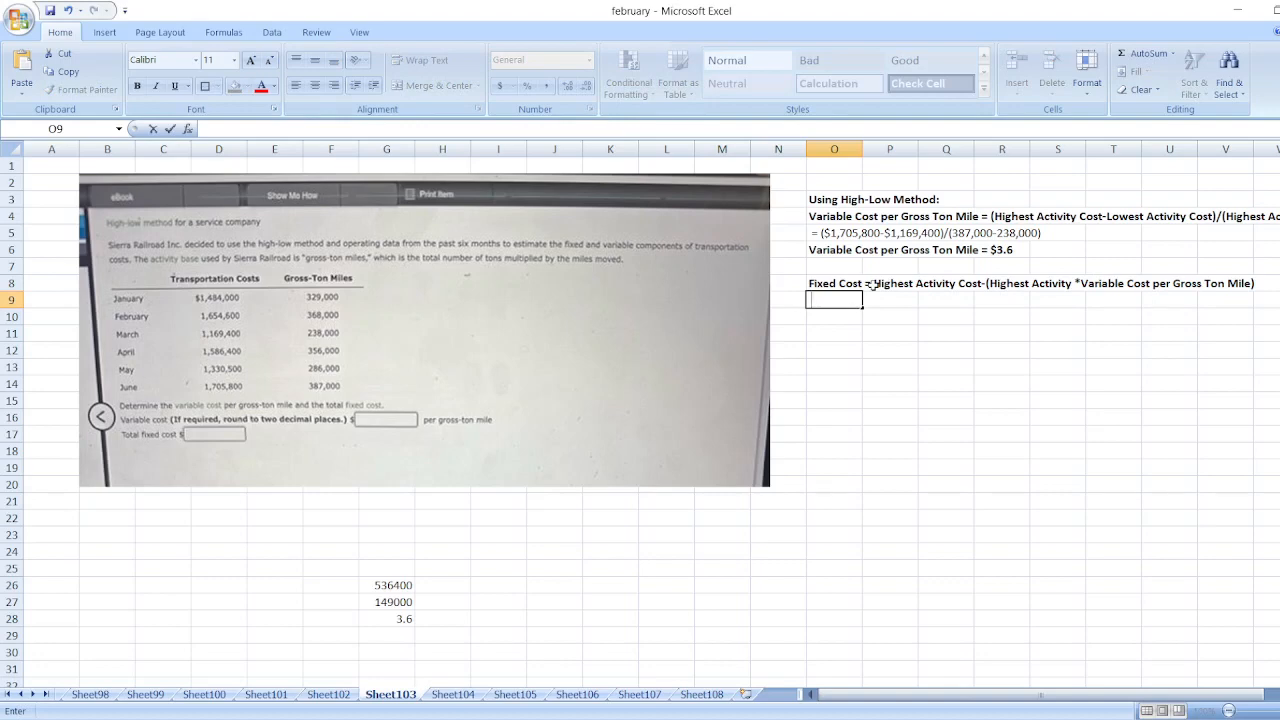
pyautogui.write('= $1,705,800')
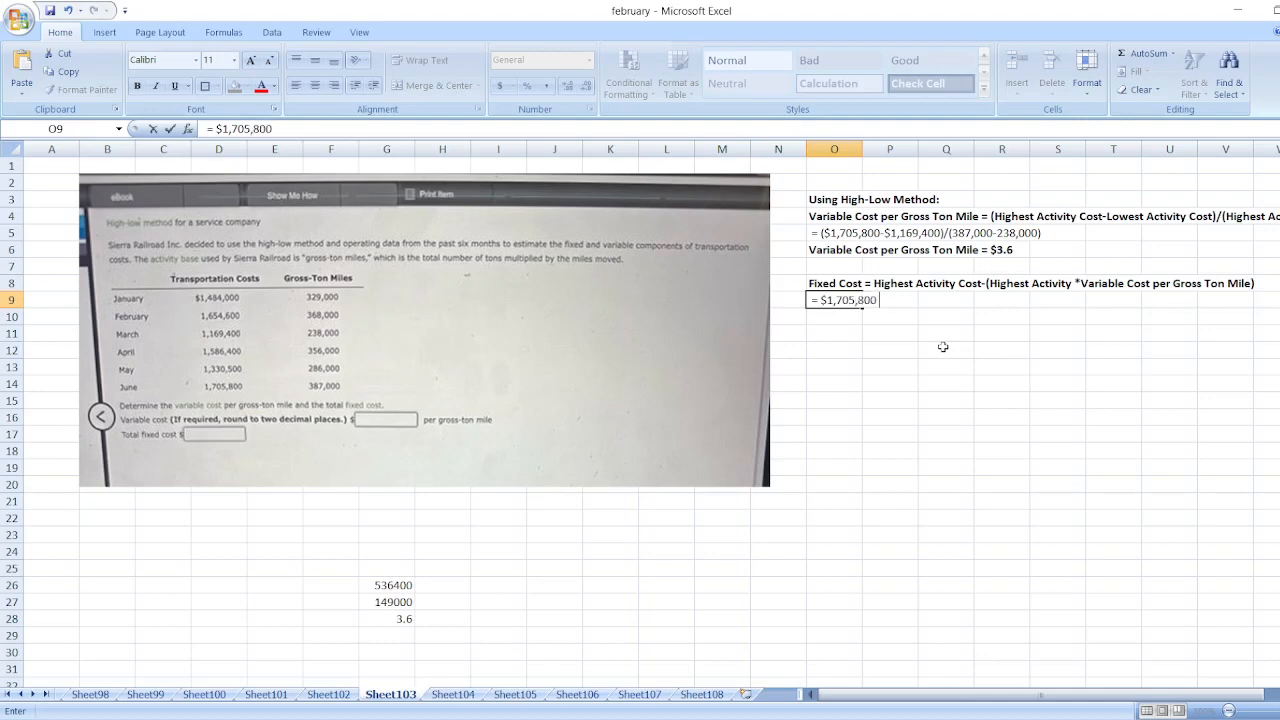
# Step: Enter the substituted fixed cost line '= $1,705,800 - (387,000*$3.6)' in O9
pyautogui.write('- (')
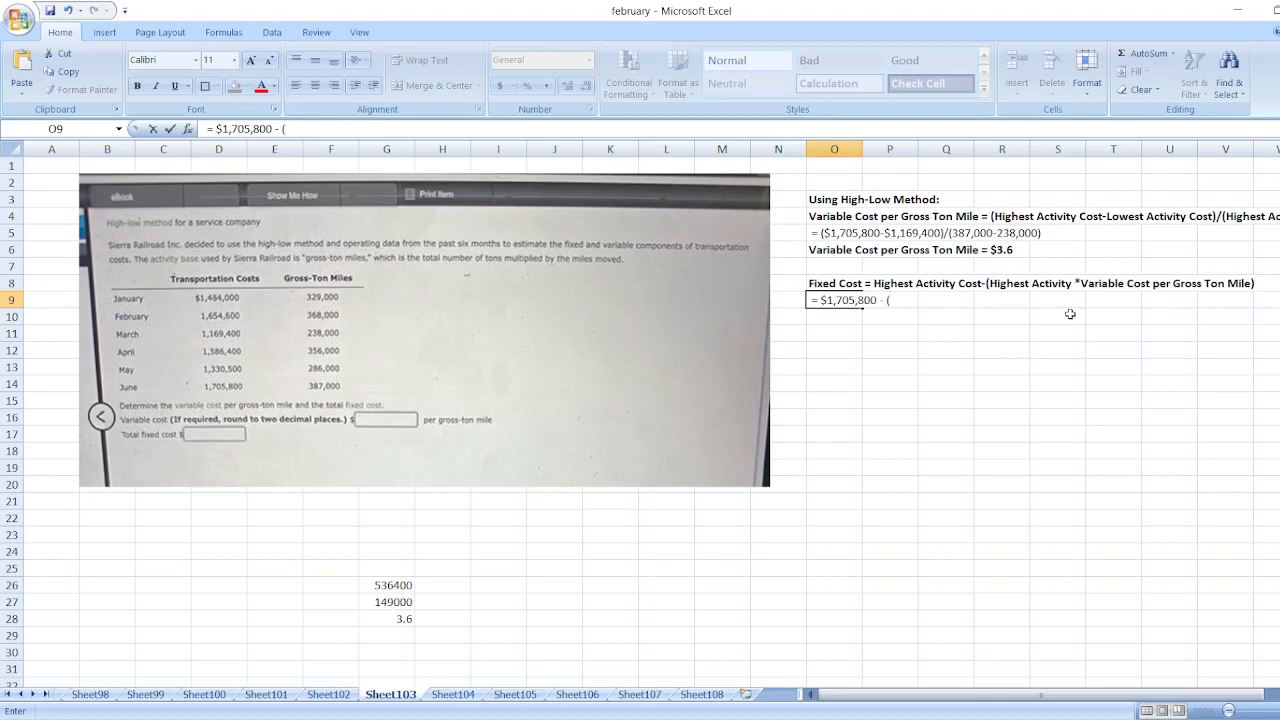
pyautogui.write('387,000')
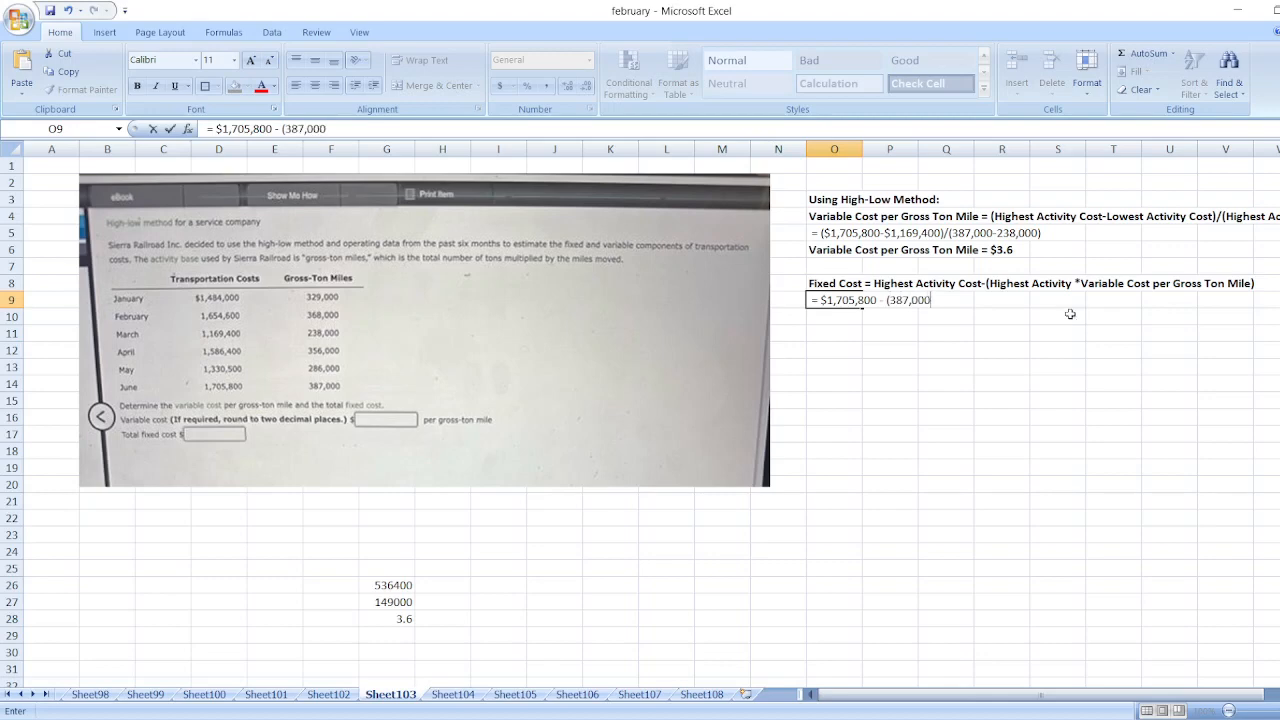
pyautogui.write('*')
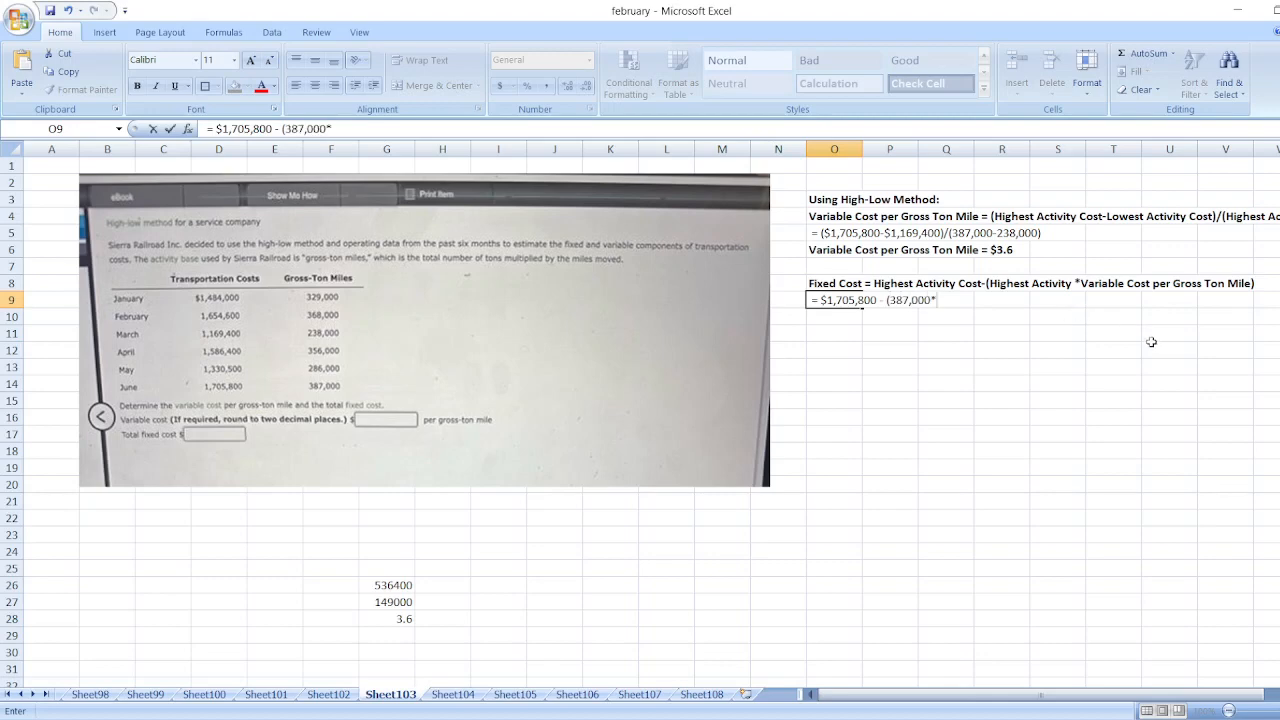
pyautogui.write('$3.6')
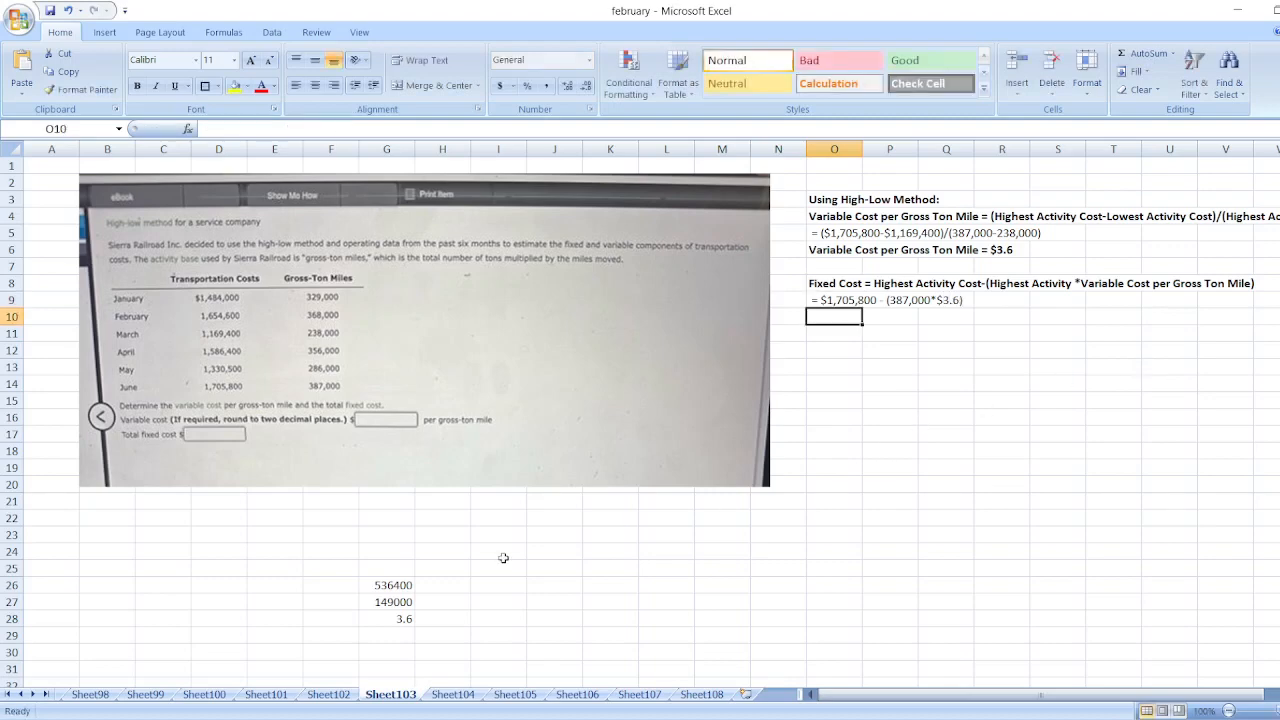
# Step: Compute =387000*3.6 giving 1393200 in helper cell H26
pyautogui.write('=3870')
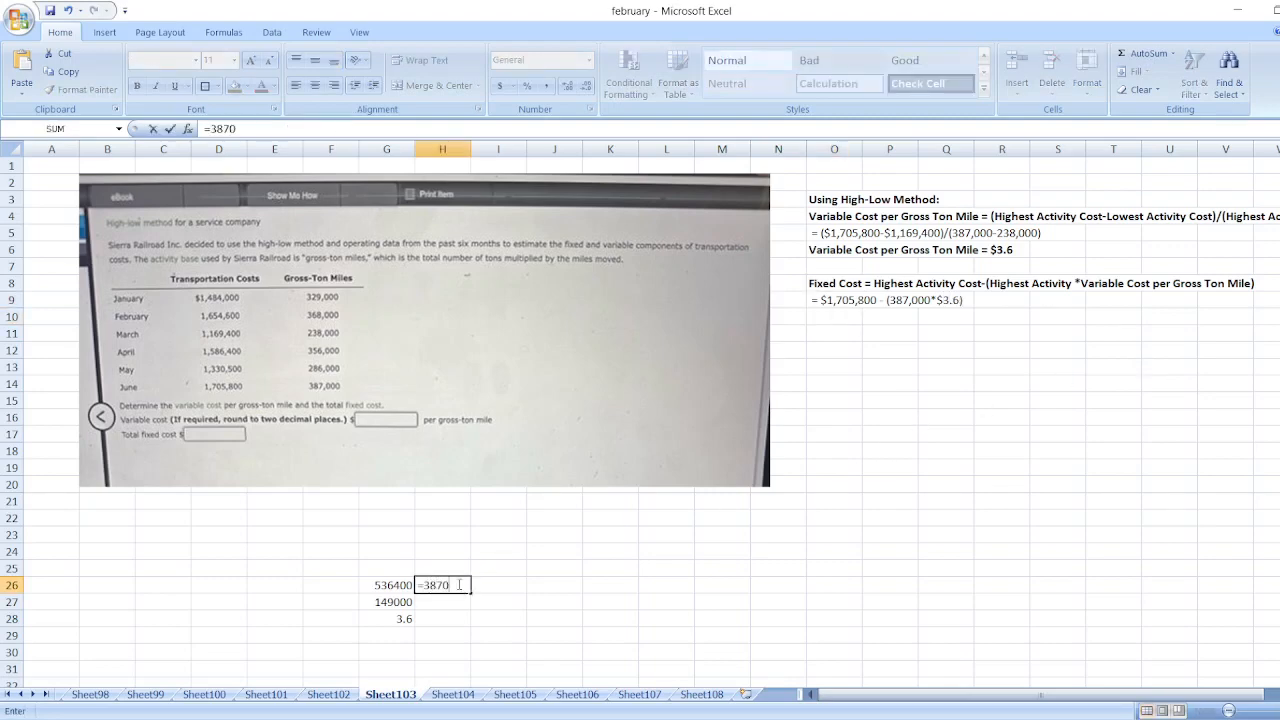
pyautogui.write('387000*')
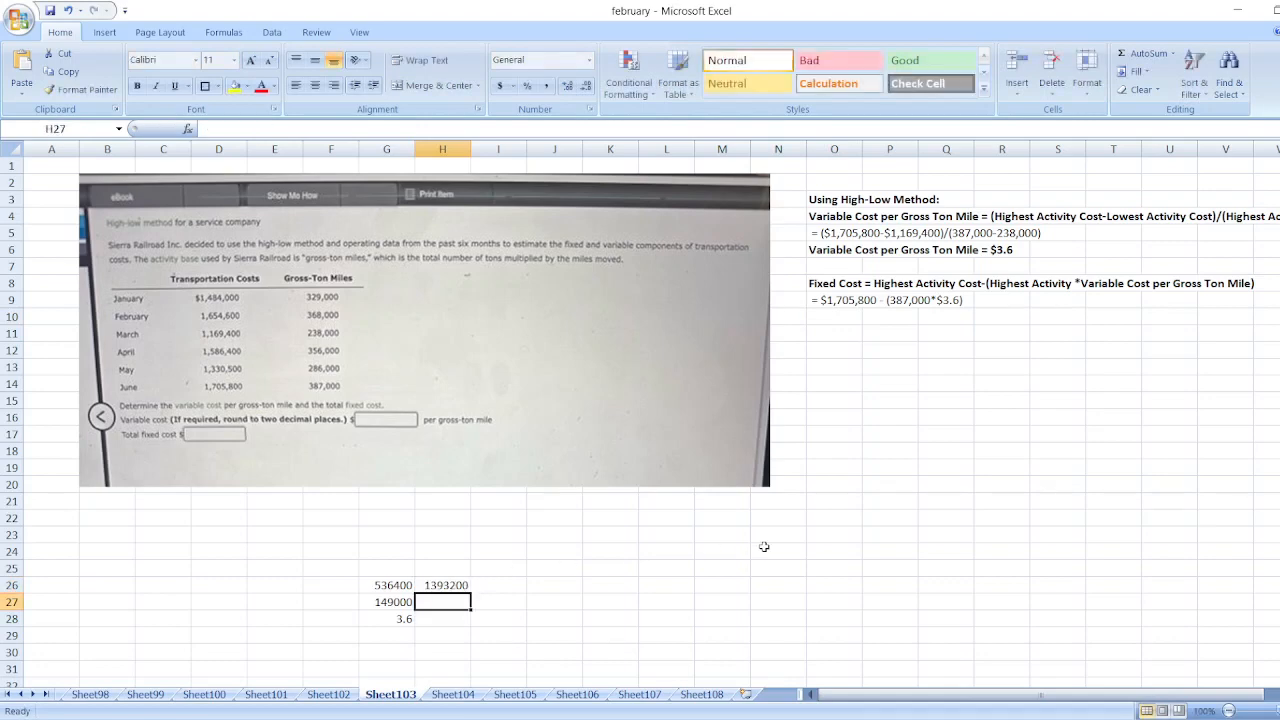
# Step: Add the line '= $1,705,800 - $1,393,200' in O10 of the fixed cost notes
pyautogui.click(834, 316)
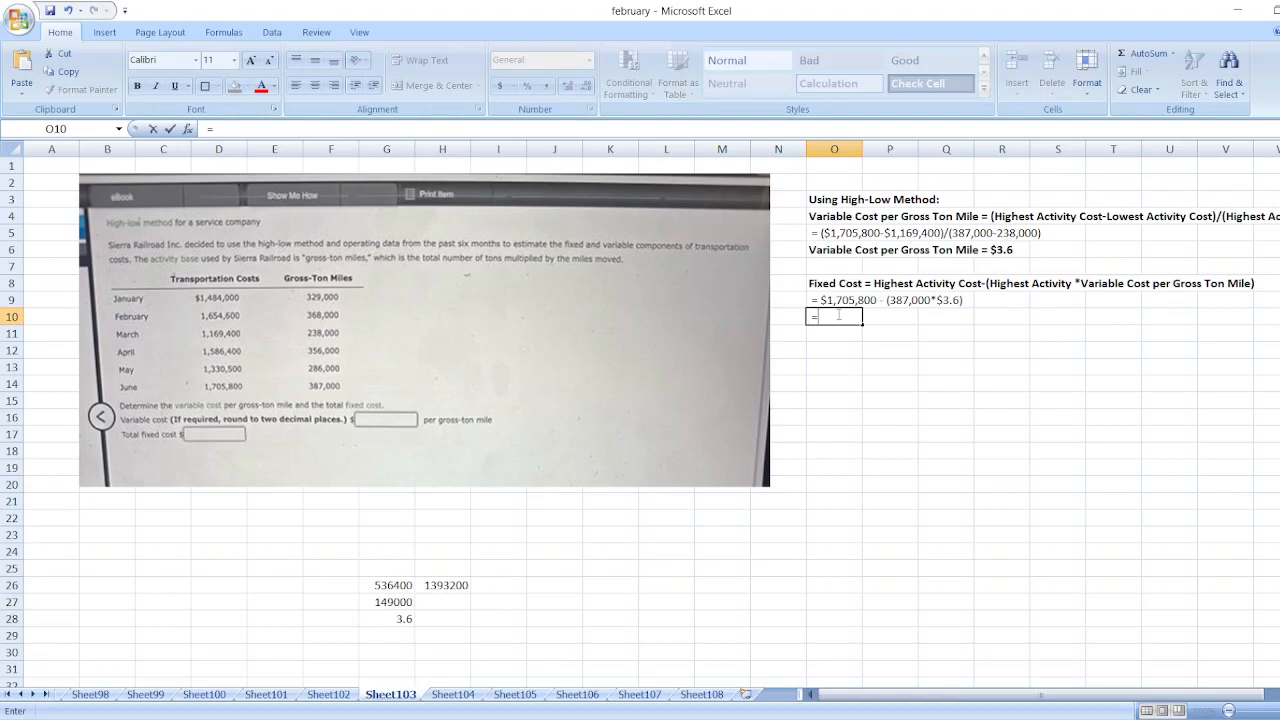
pyautogui.write('$1,705,800')
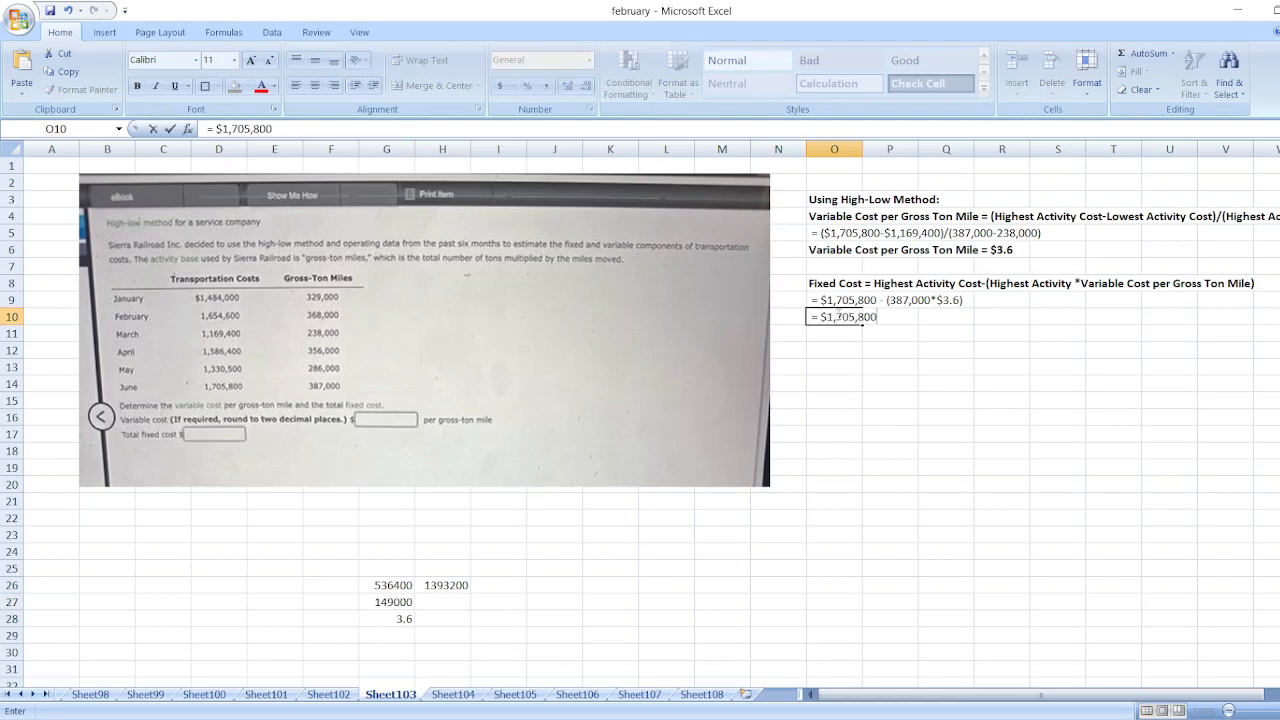
pyautogui.write('-')
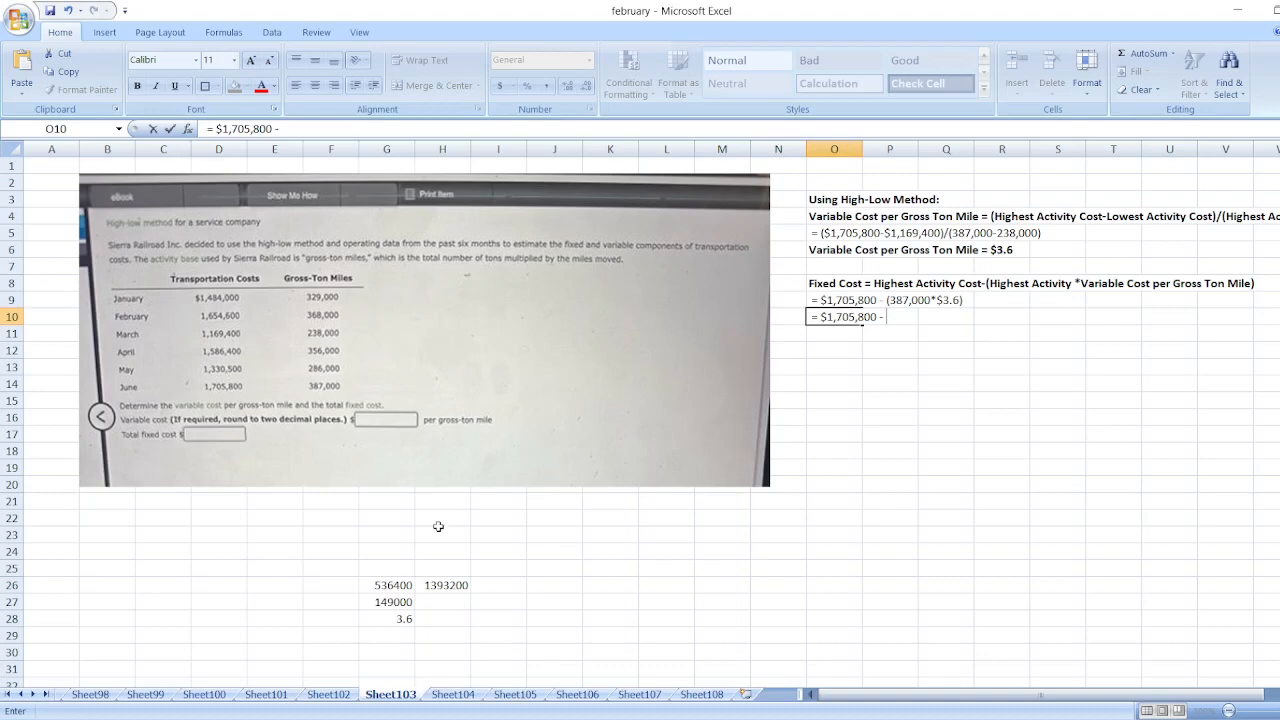
pyautogui.write('$1,39')
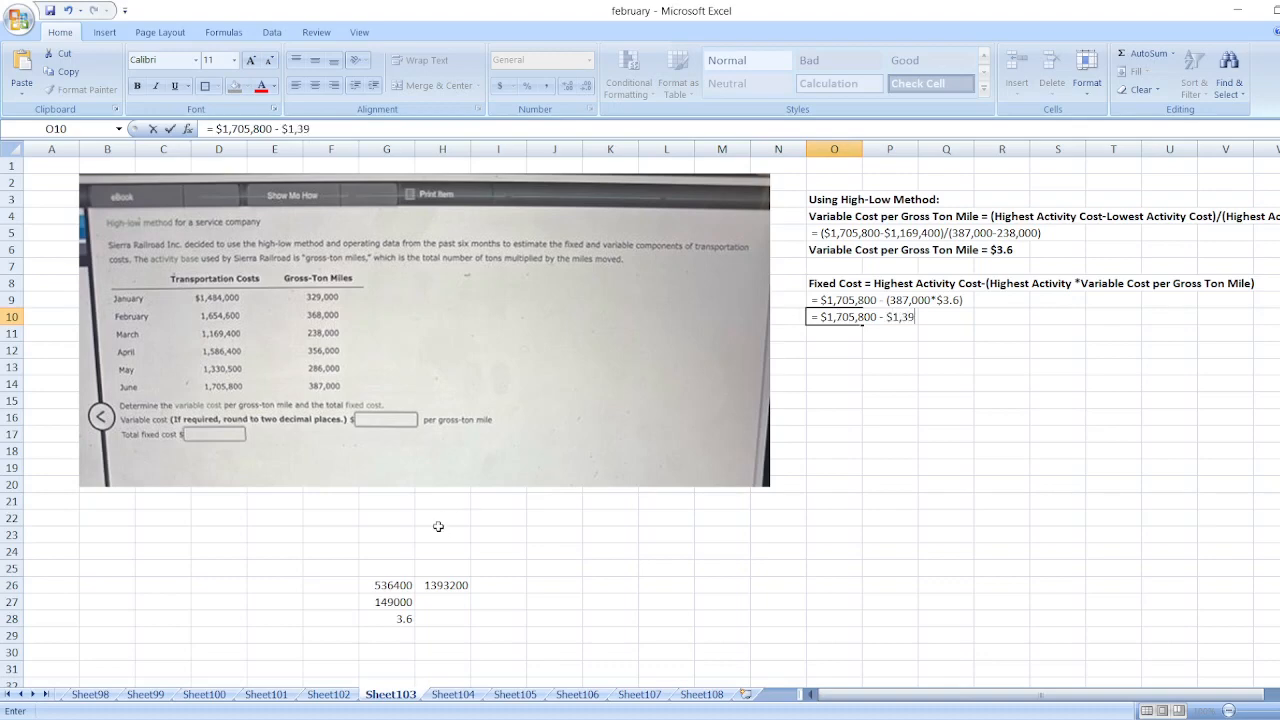
pyautogui.write('3,200')
pyautogui.click(444, 602)
pyautogui.write('=1')
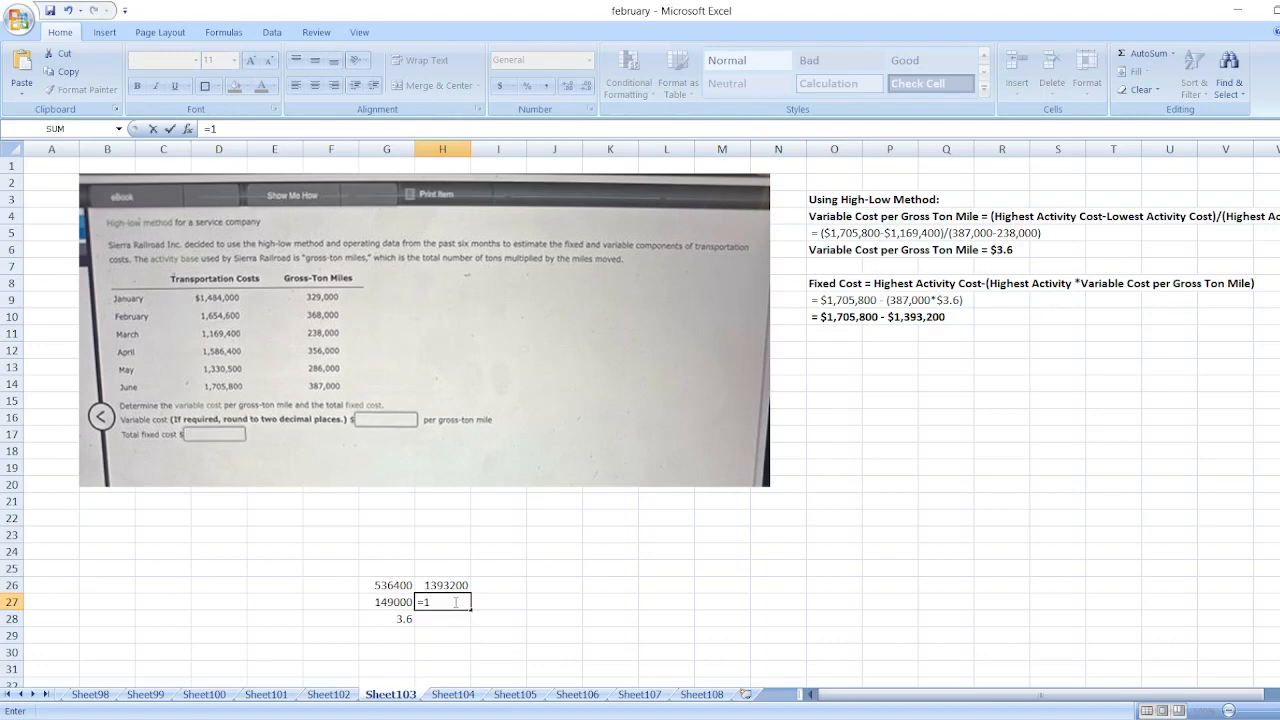
pyautogui.write('7058')
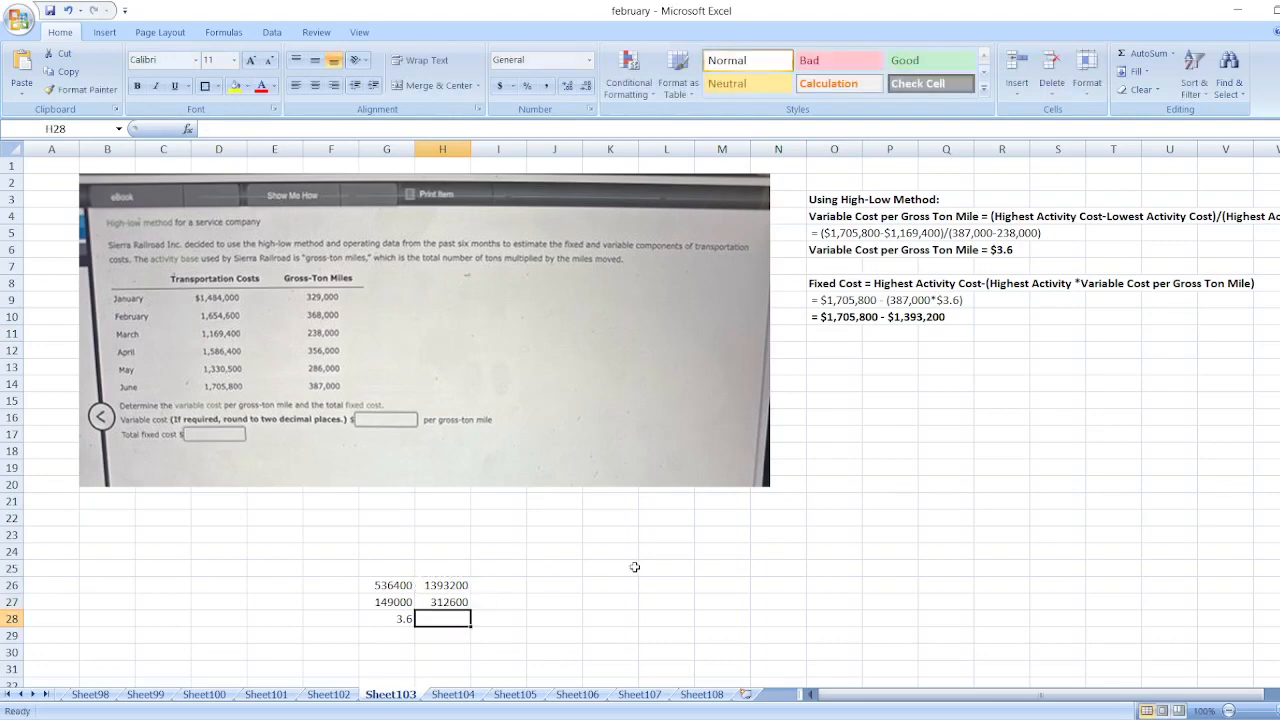
pyautogui.moveTo(640, 568)
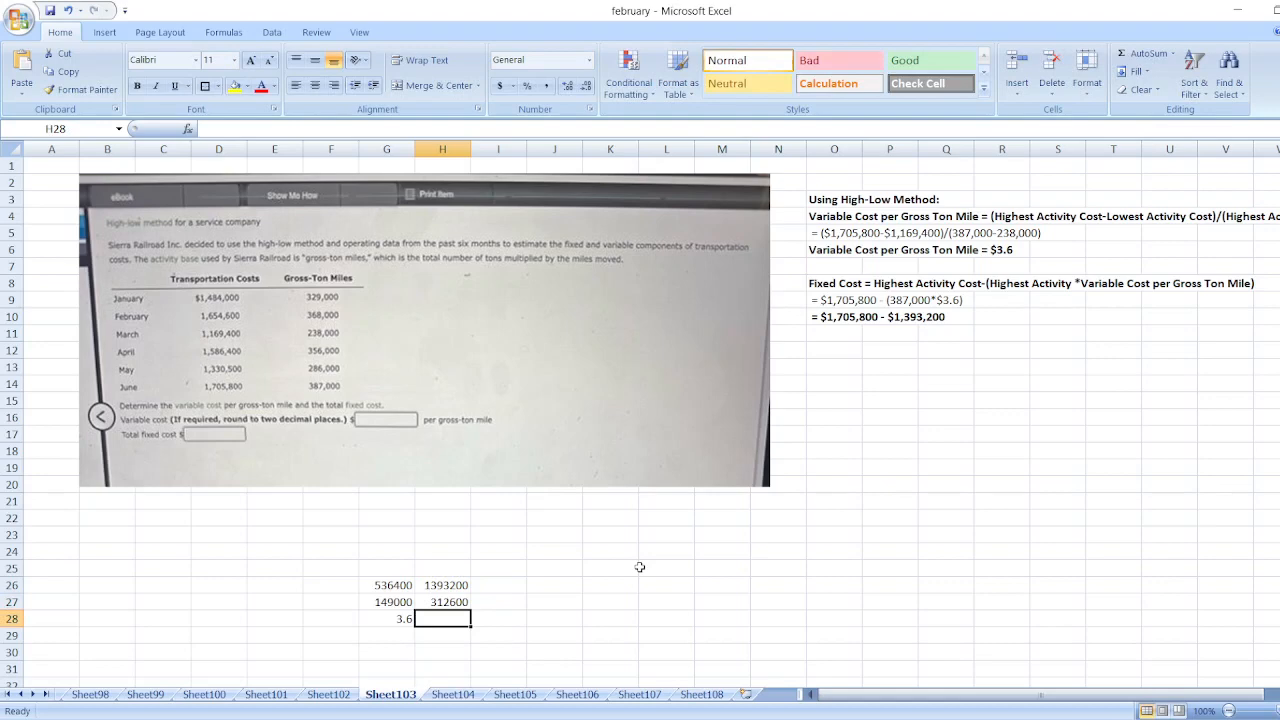
pyautogui.moveTo(894, 352)
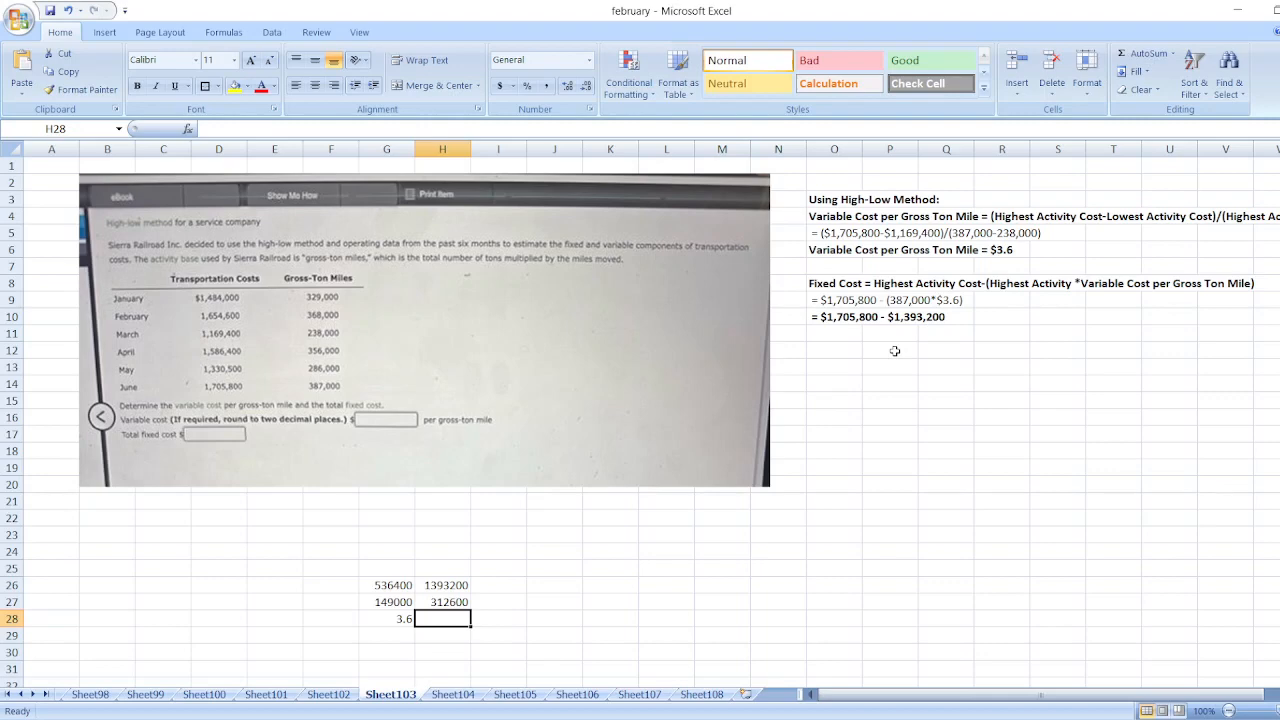
pyautogui.moveTo(640, 396)
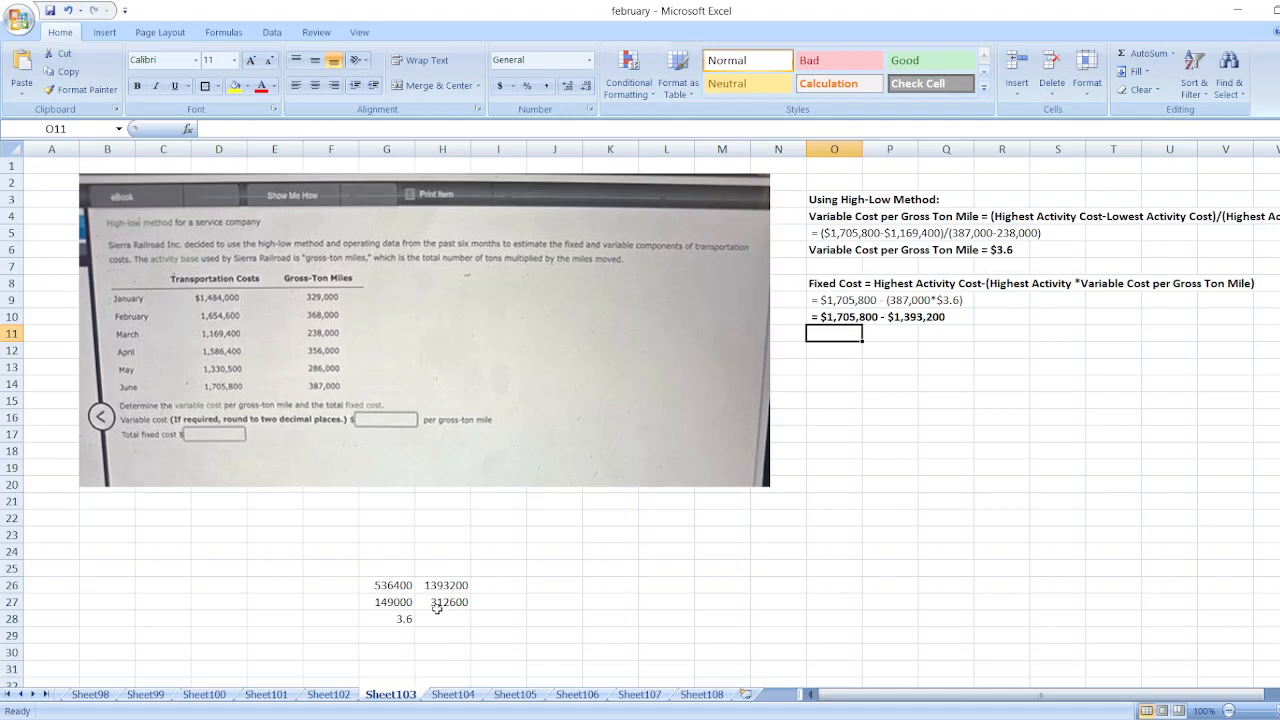
# Step: Begin the final result line 'Fixed Cost = $312,600' in O11
pyautogui.click(442, 600)
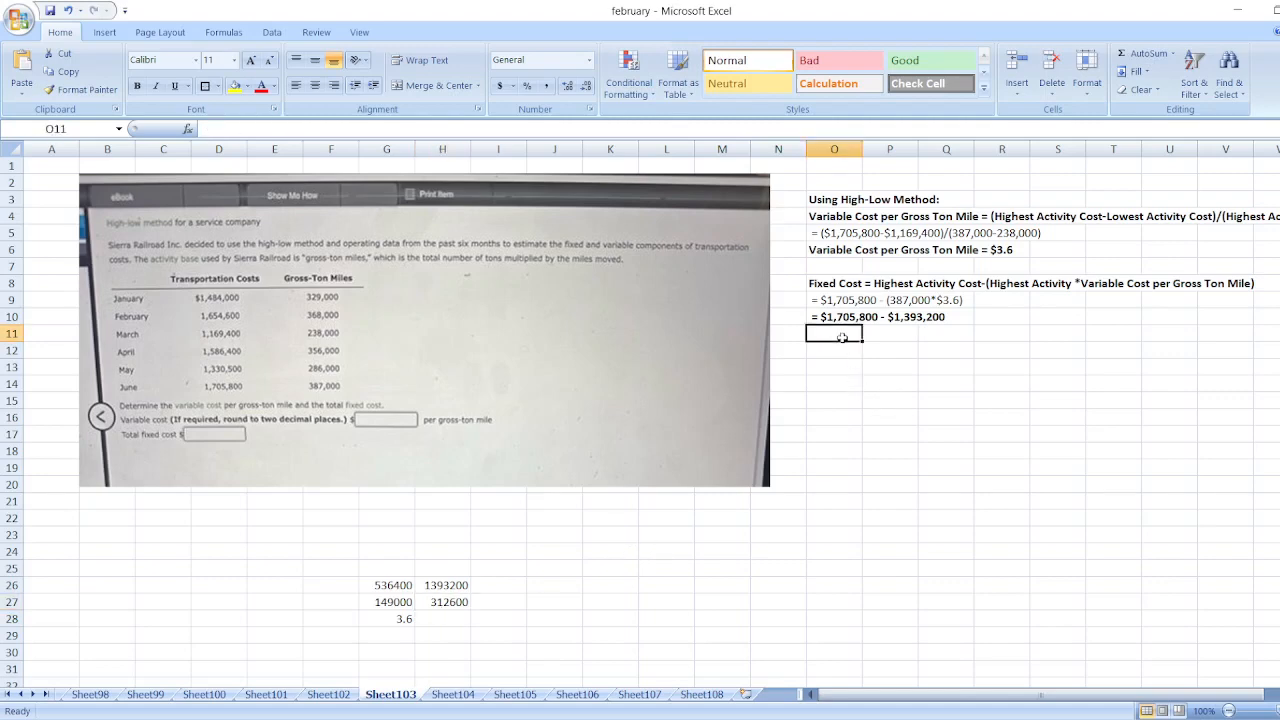
pyautogui.write('Fixed COst =')
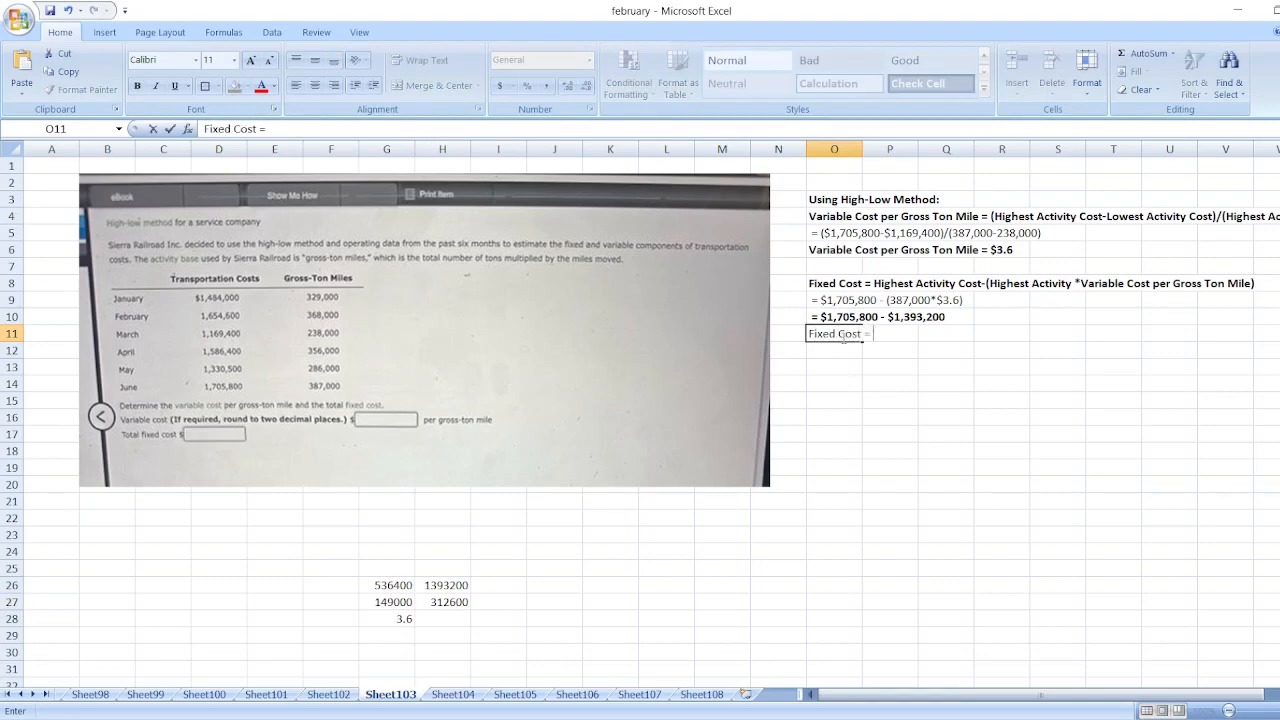
pyautogui.write('$312,')
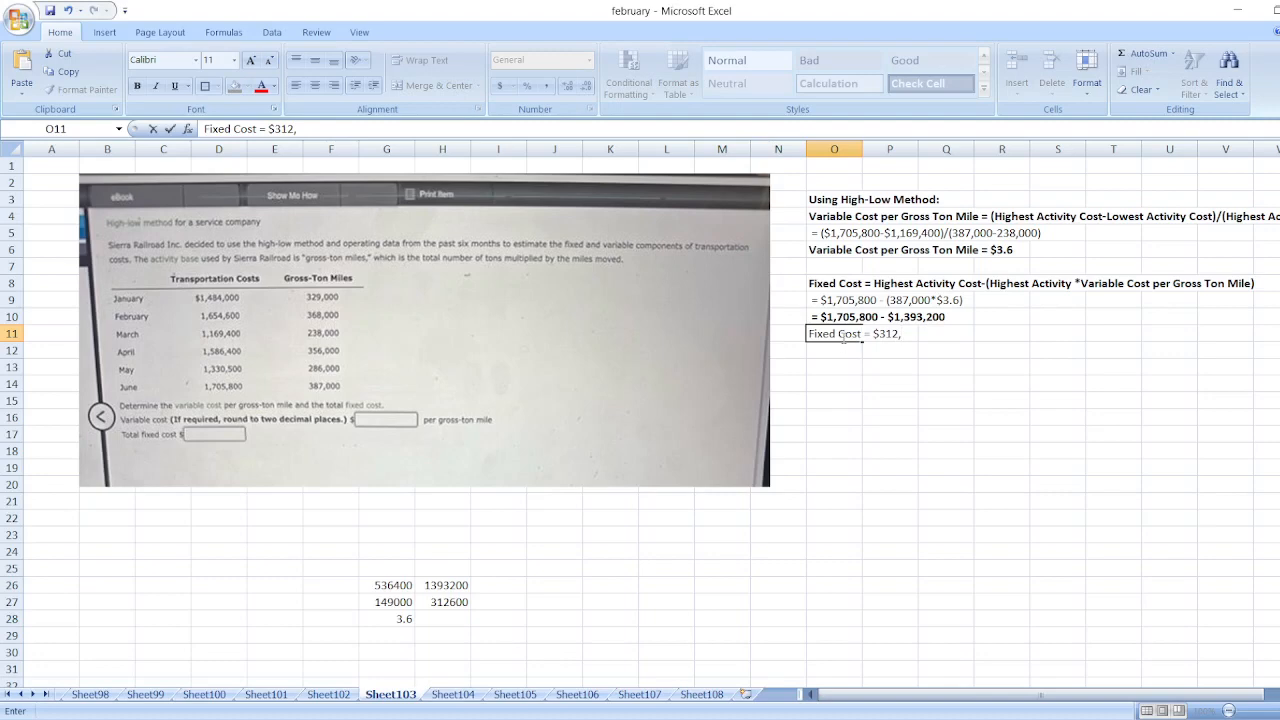